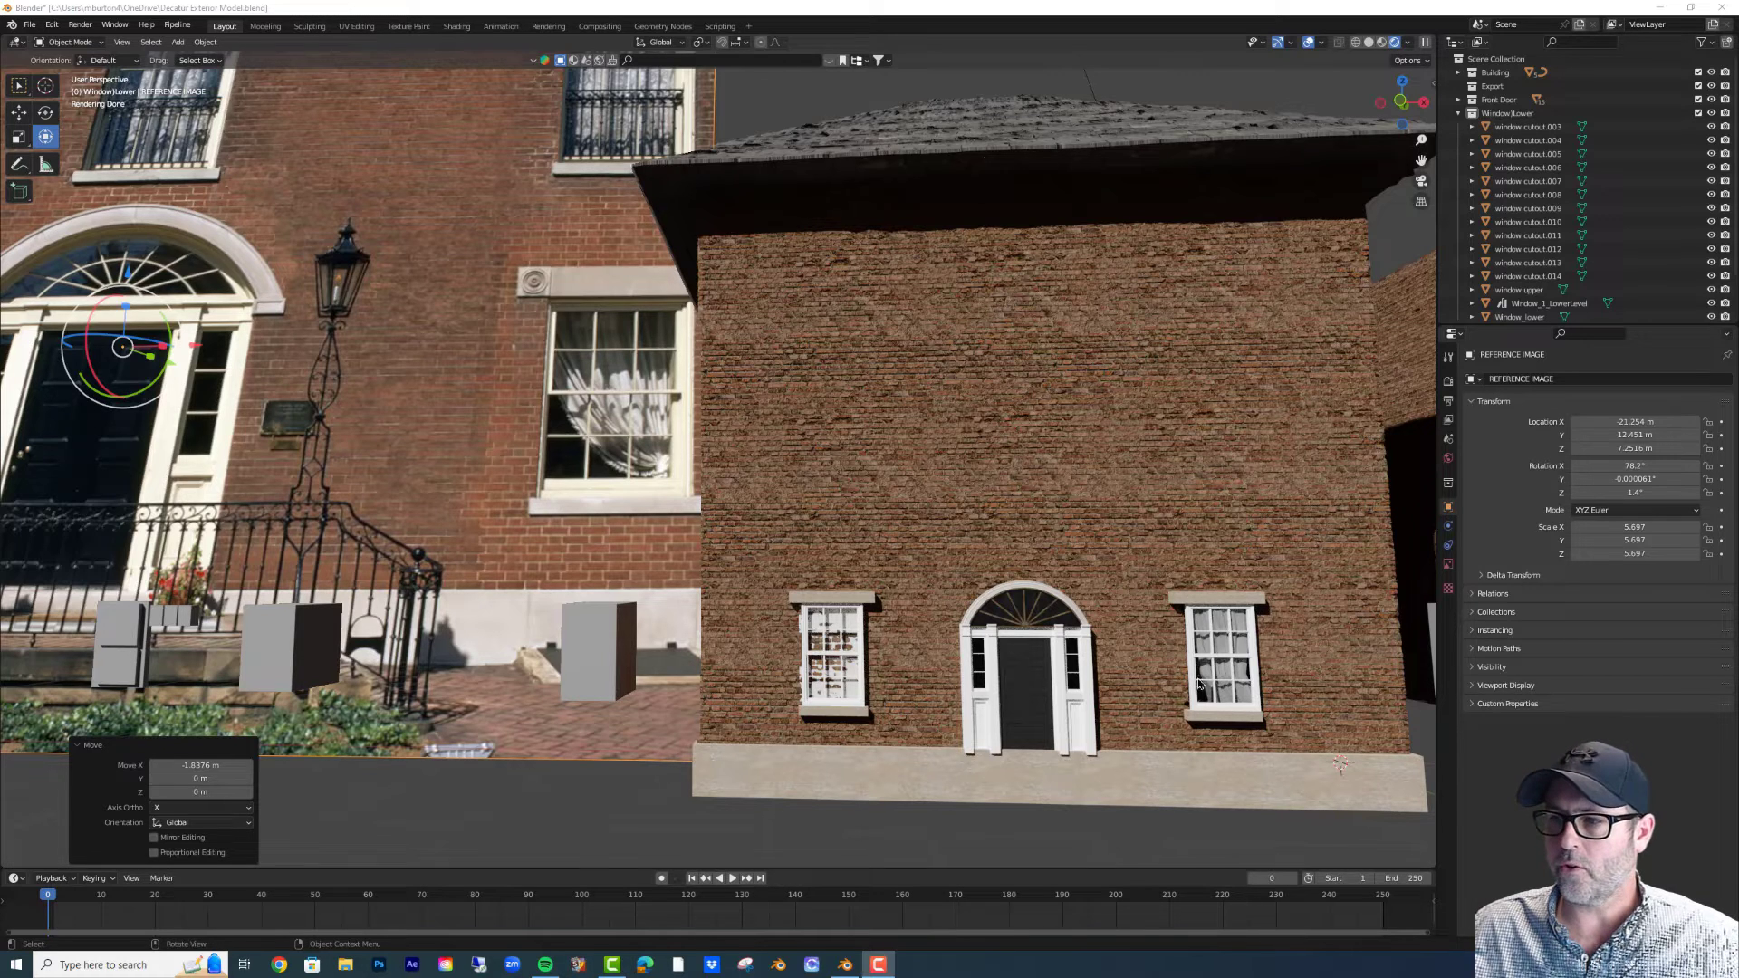
pyautogui.moveTo(1214, 693)
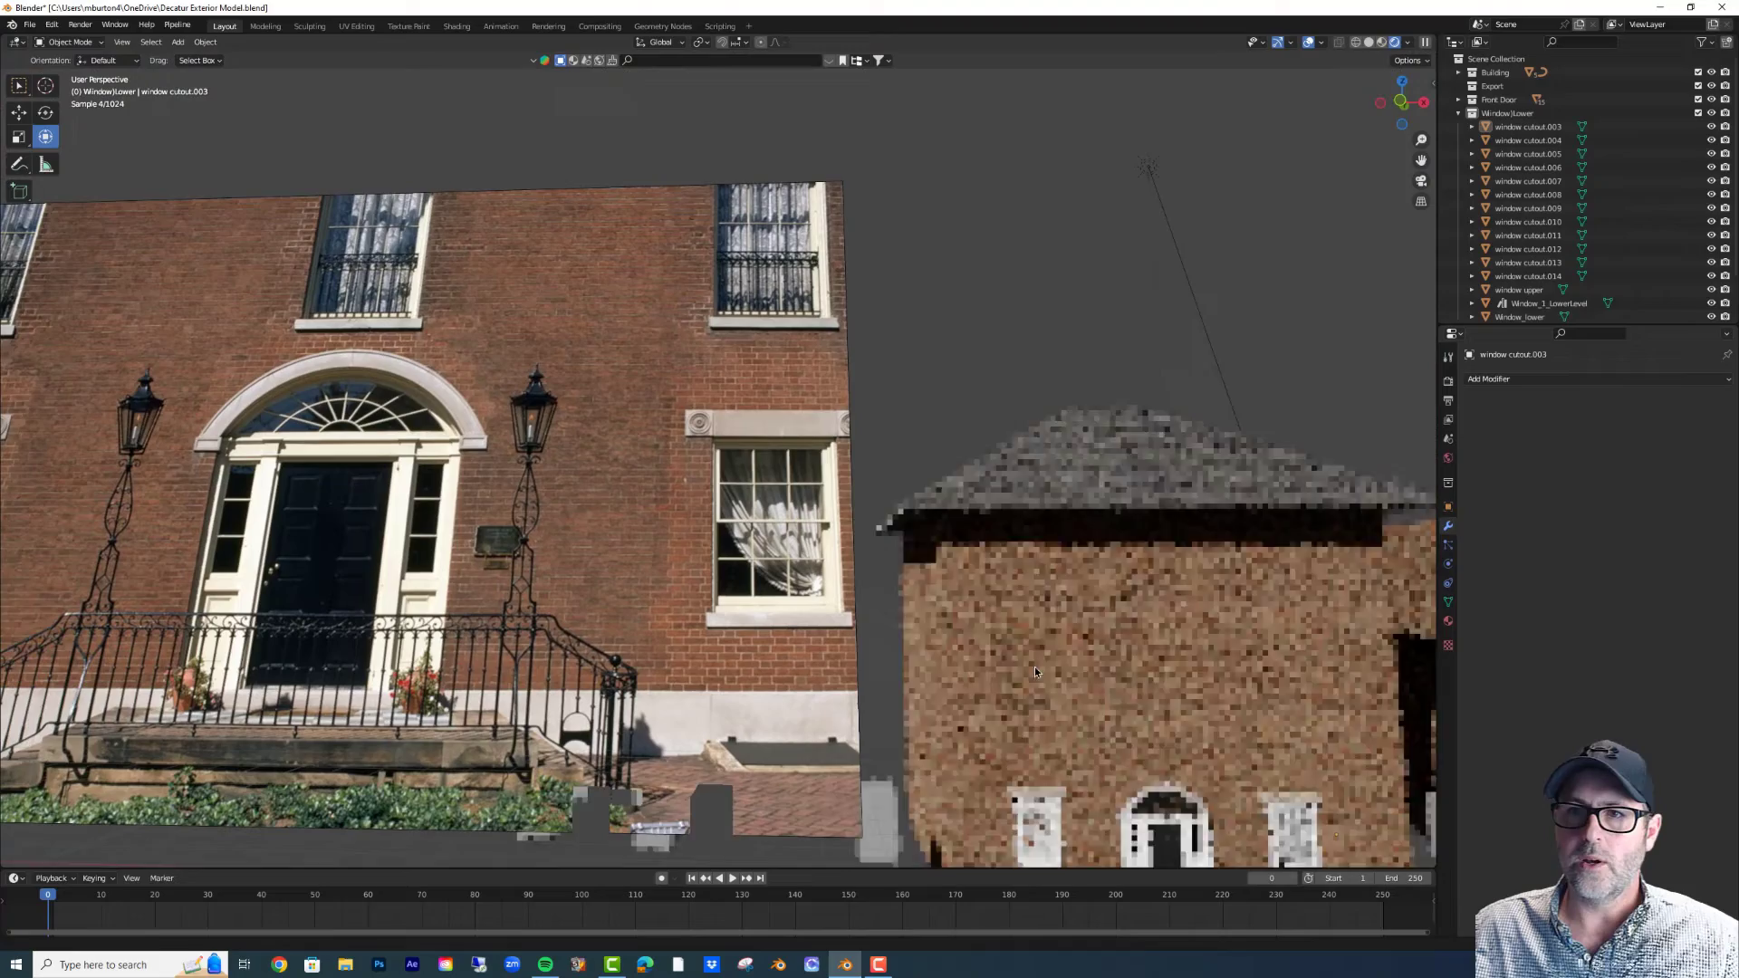
pyautogui.click(30, 25)
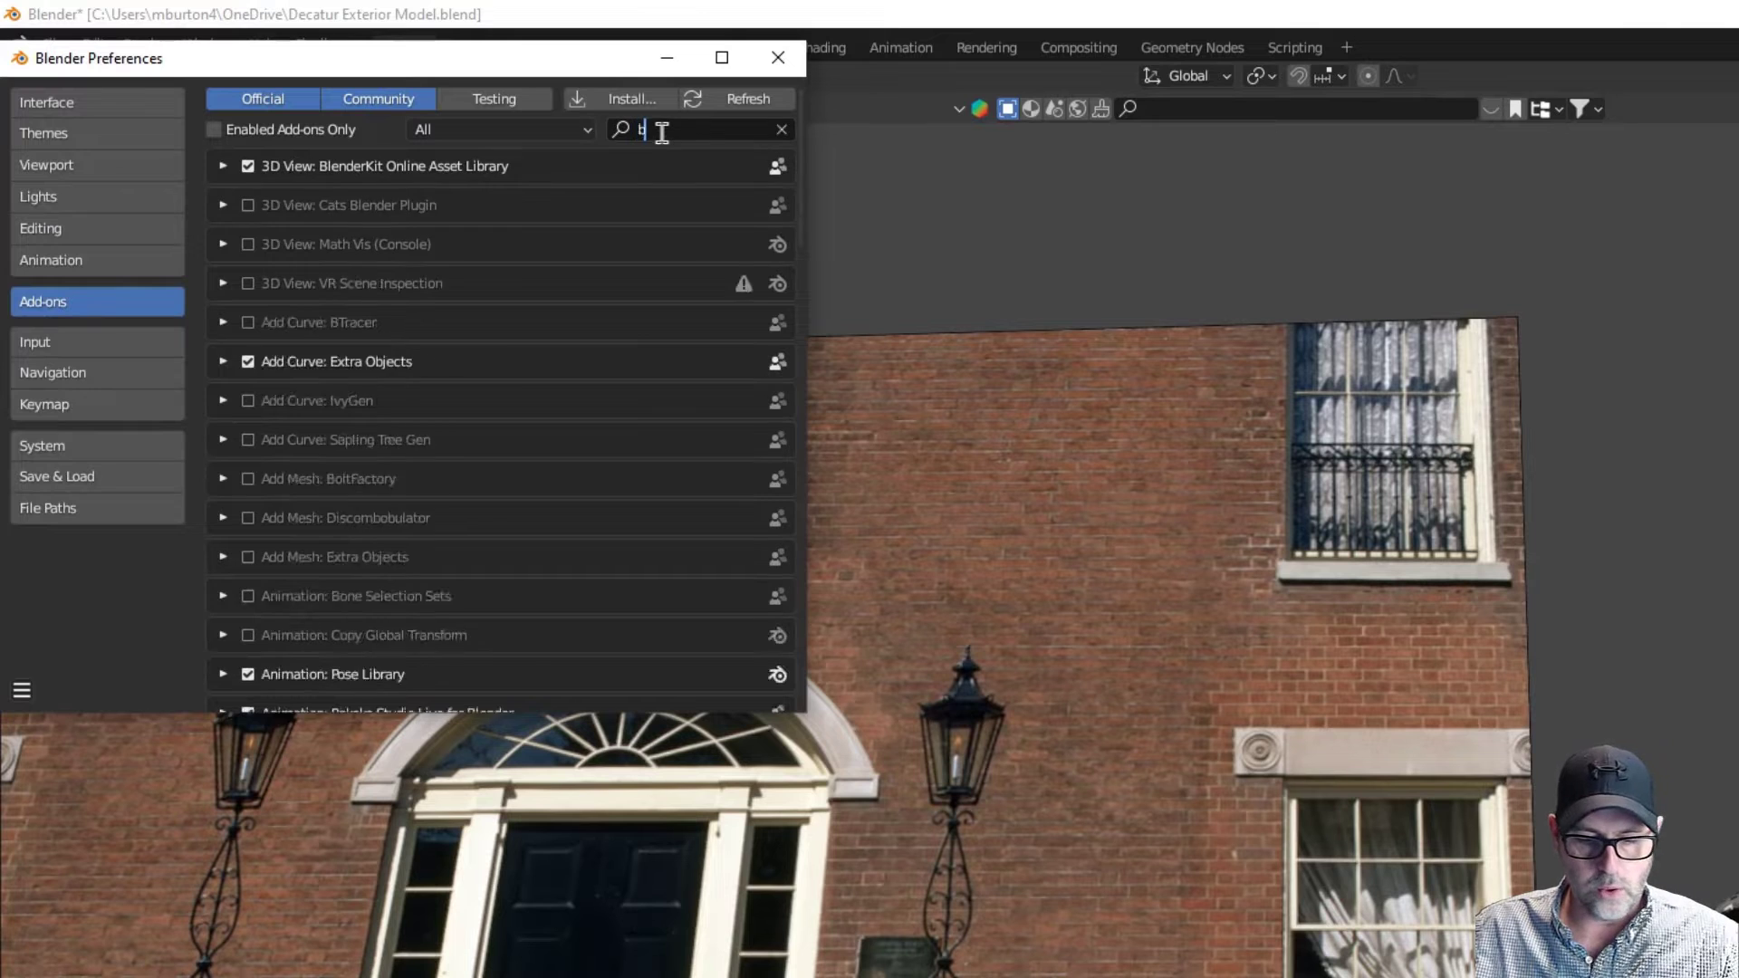
pyautogui.write('ool')
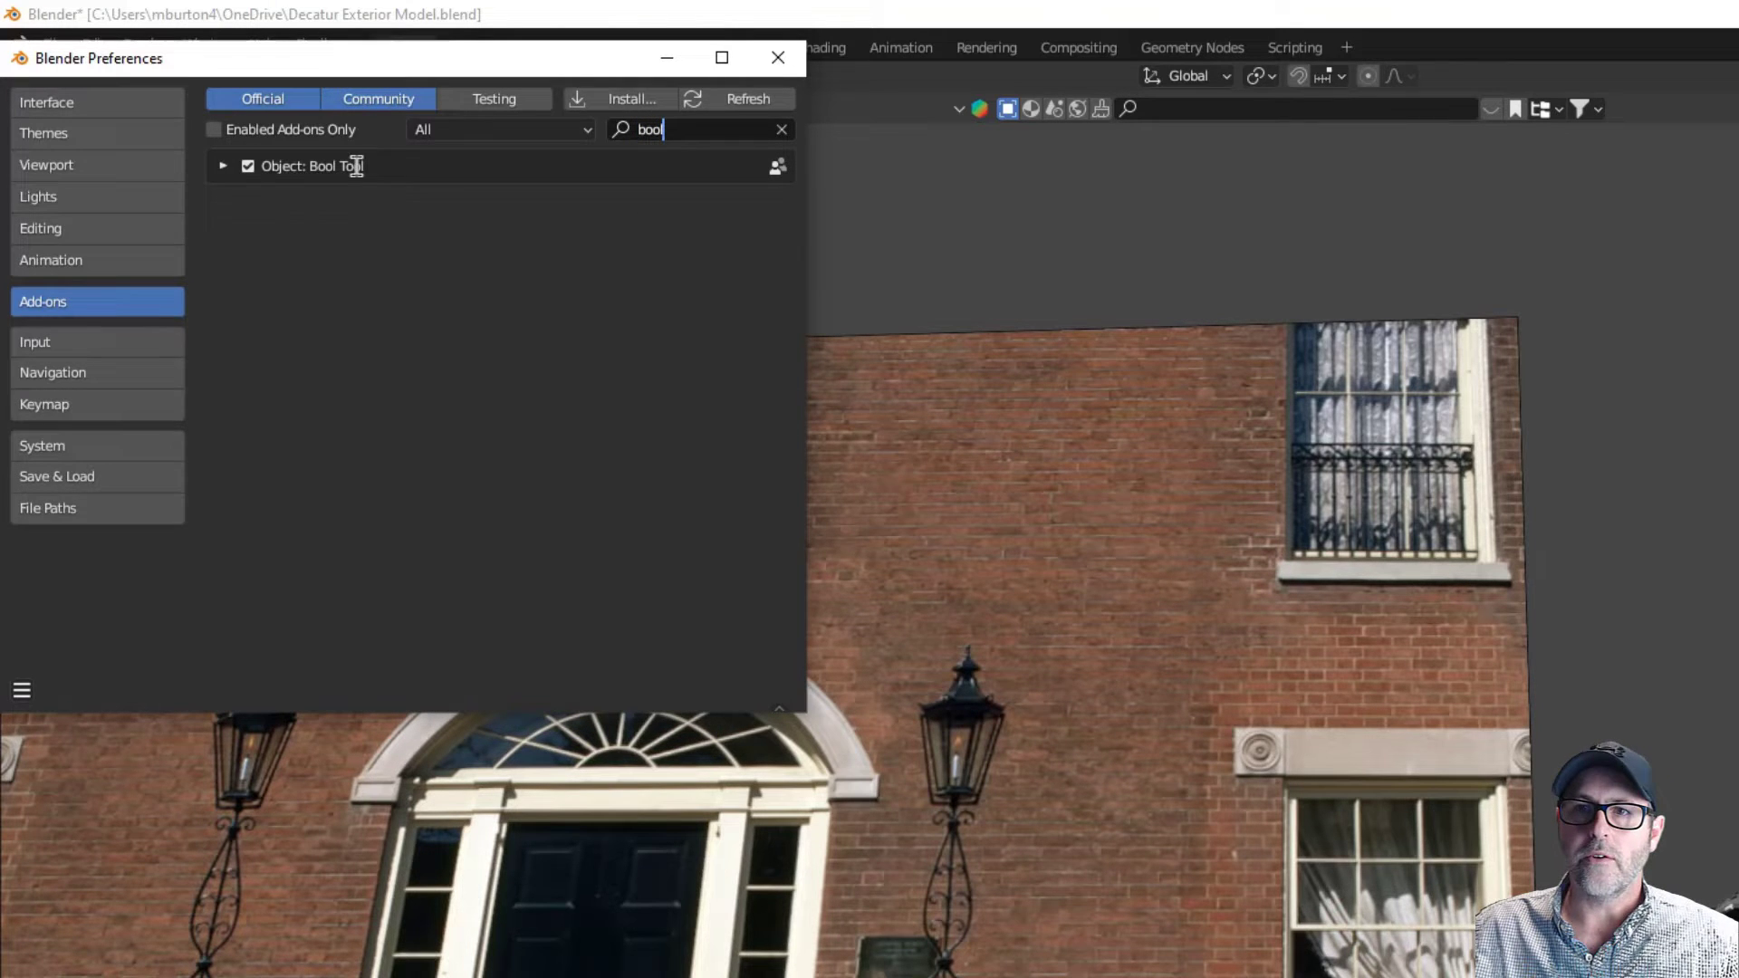
pyautogui.click(777, 58)
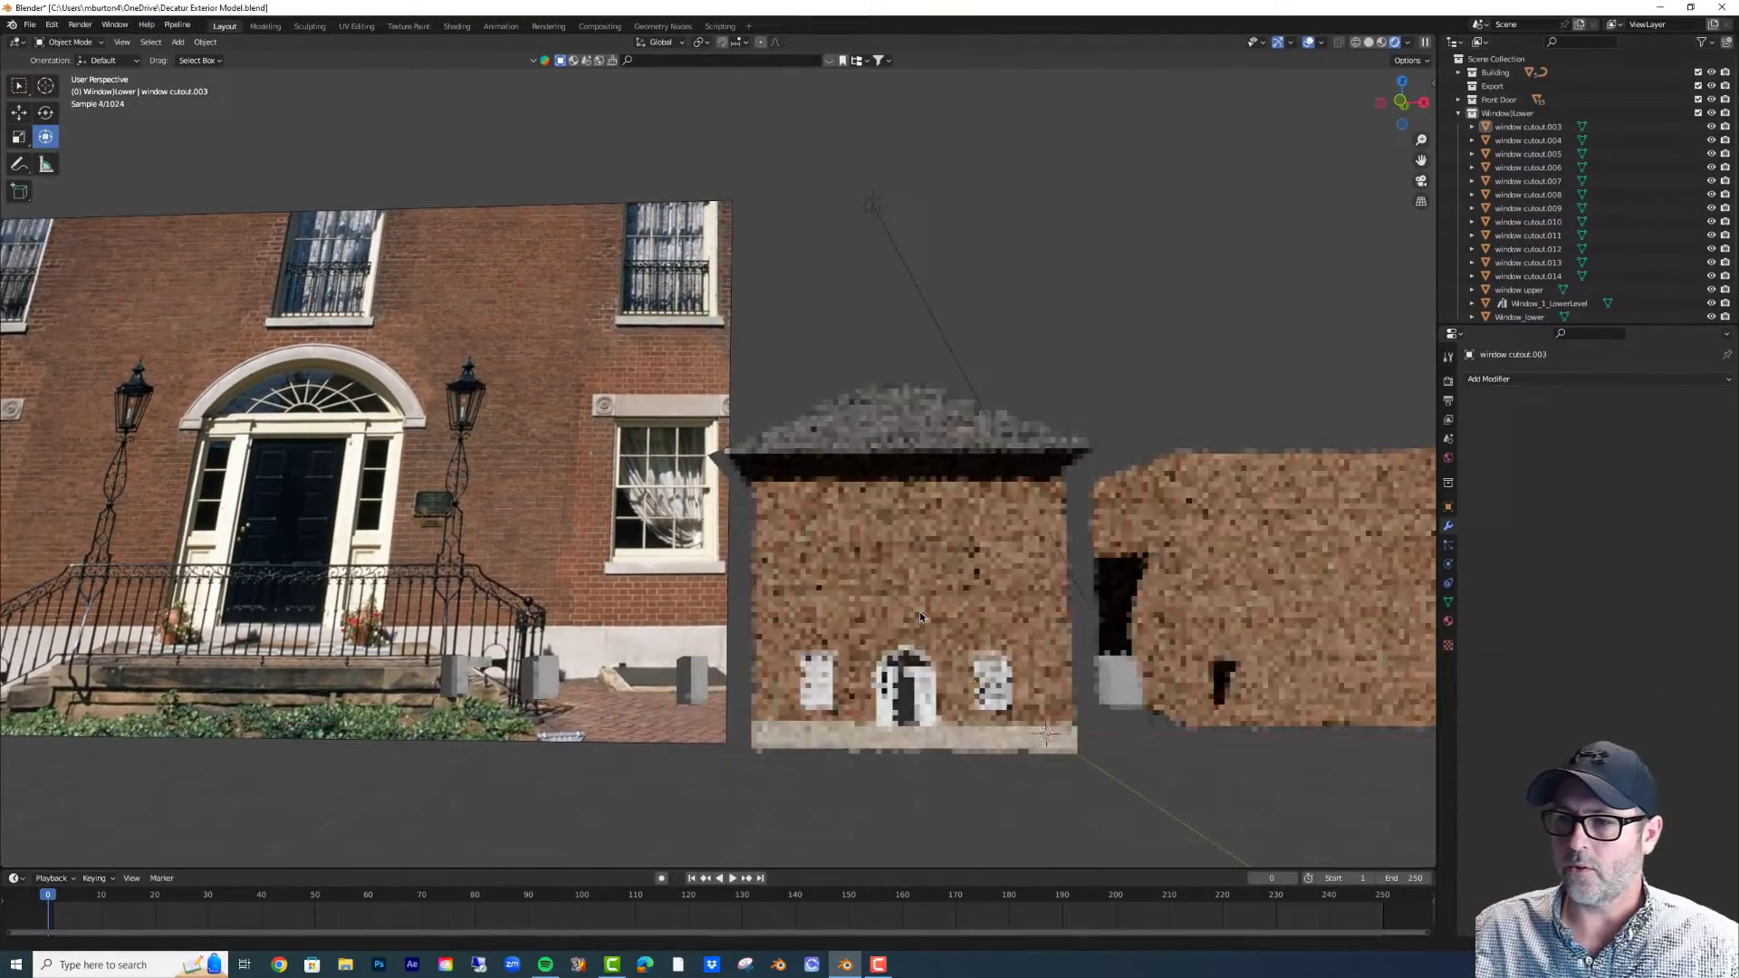
# - Close preferences and open window cutout.013 in Edit Mode under plain solid shading
pyautogui.click(1315, 43)
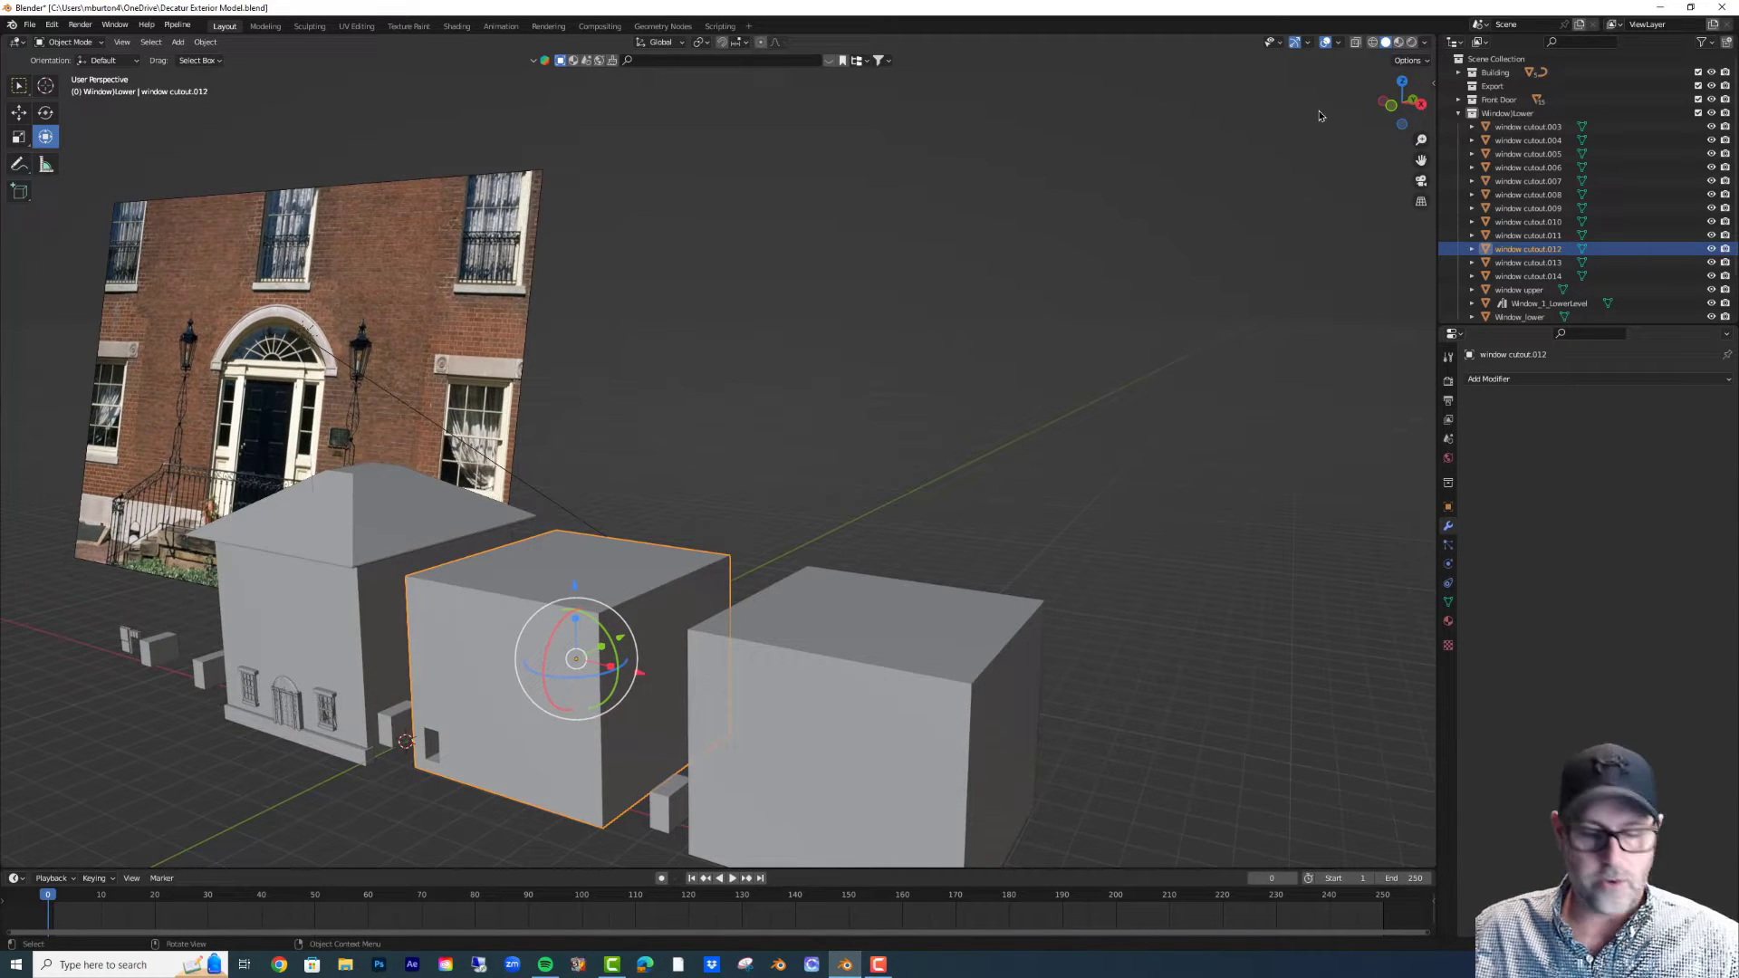
pyautogui.press('Tab')
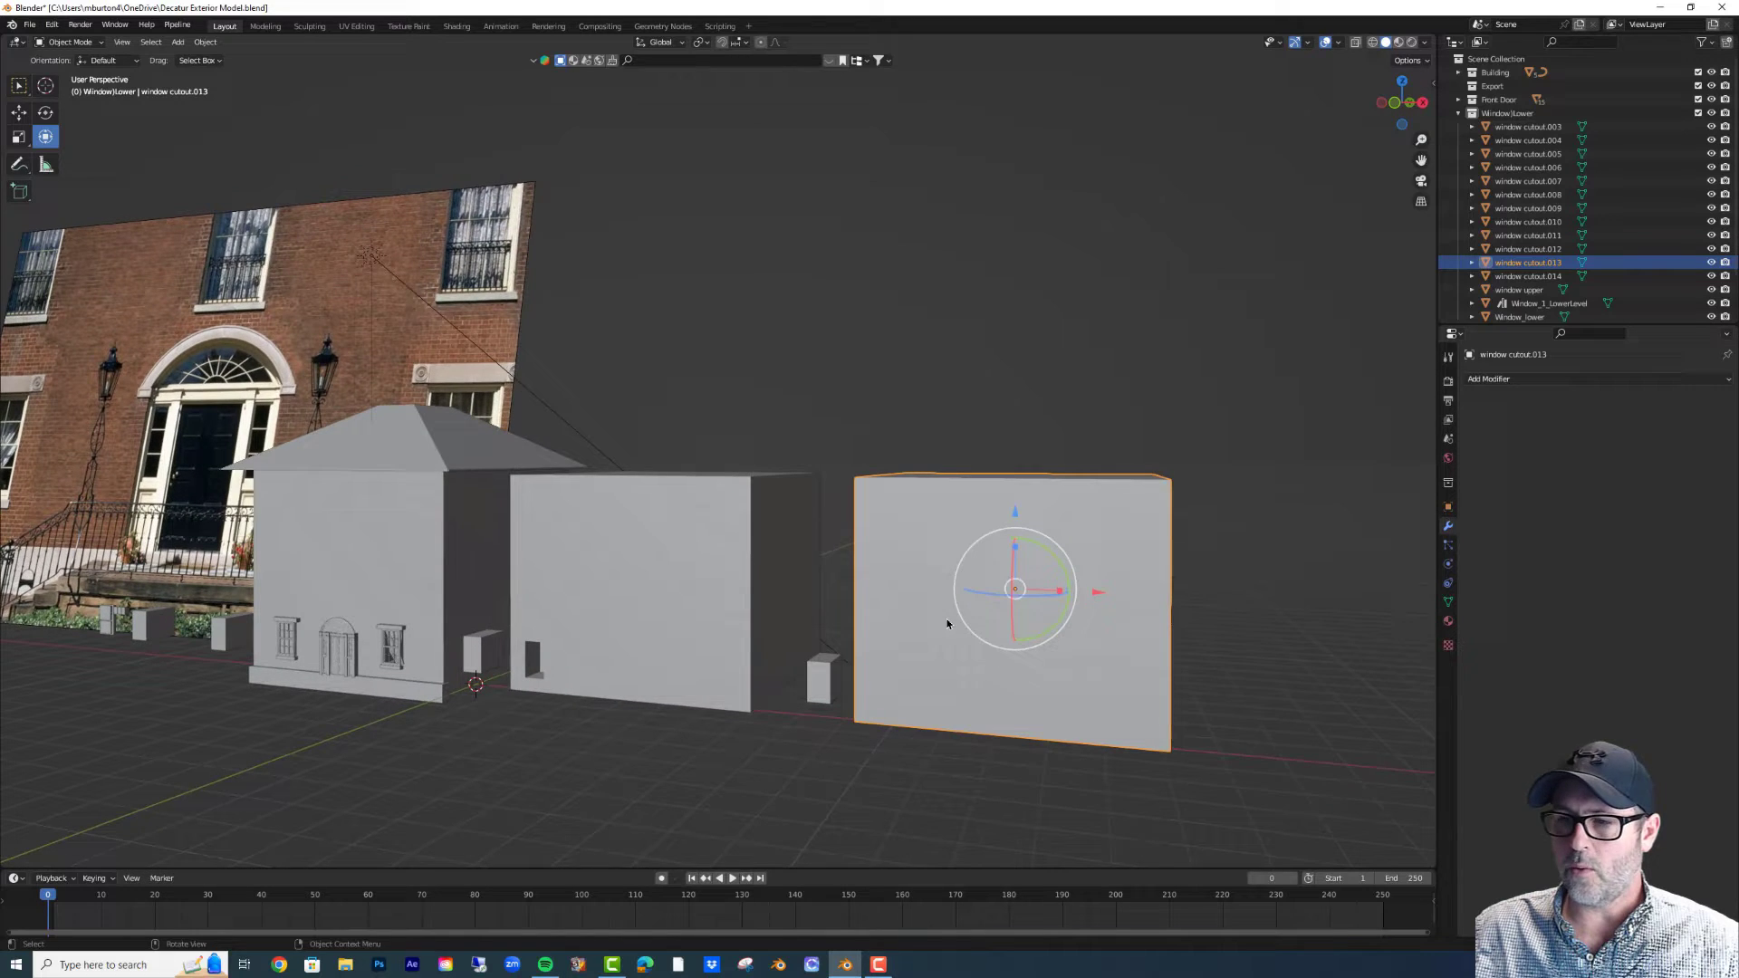
pyautogui.rightClick(946, 623)
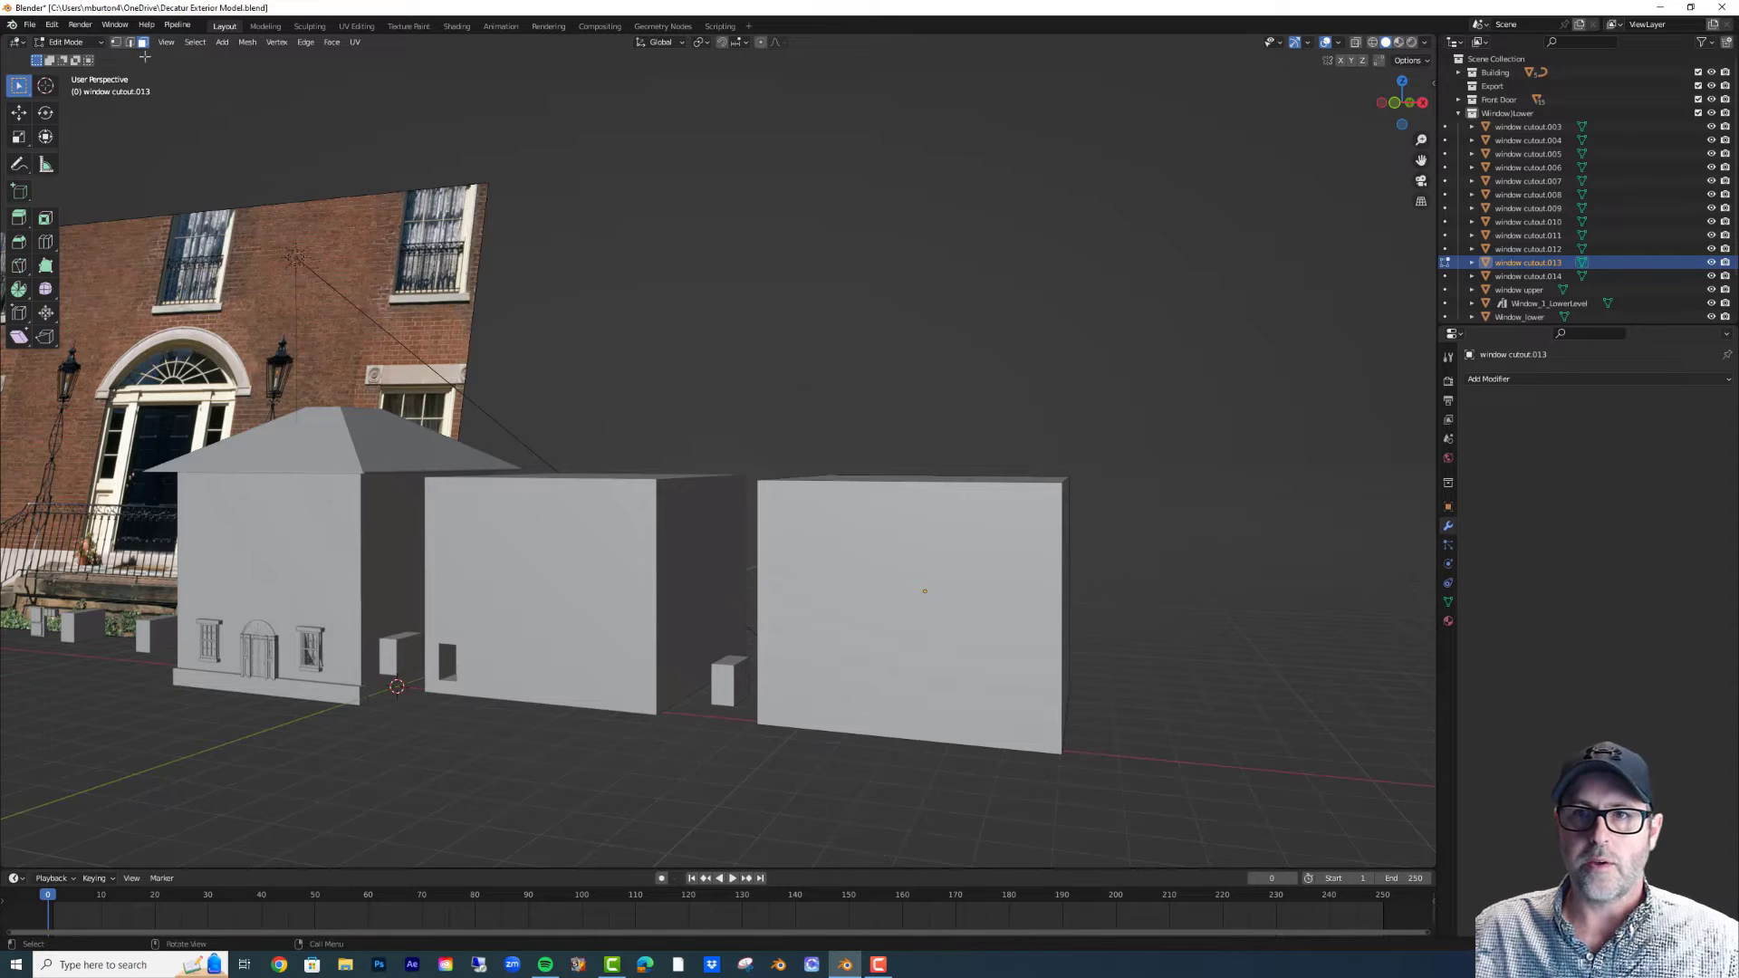
# - Subdivide all faces of window cutout.013 with 25 cuts
pyautogui.click(906, 609)
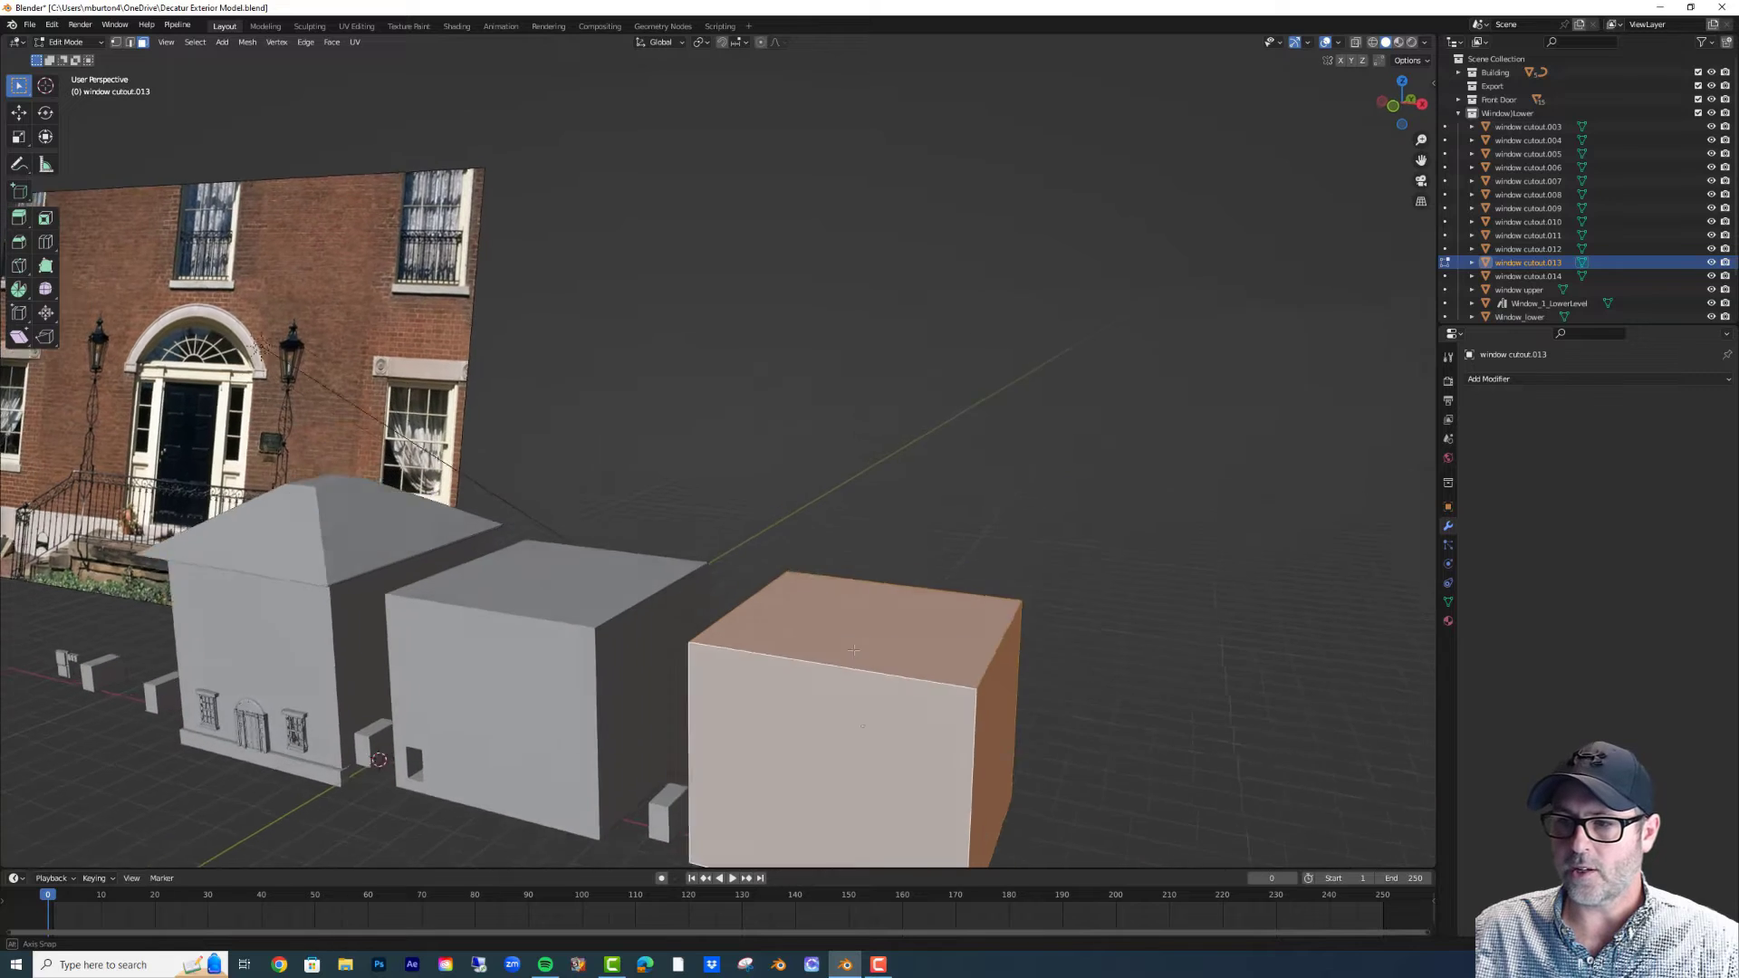
pyautogui.rightClick(854, 651)
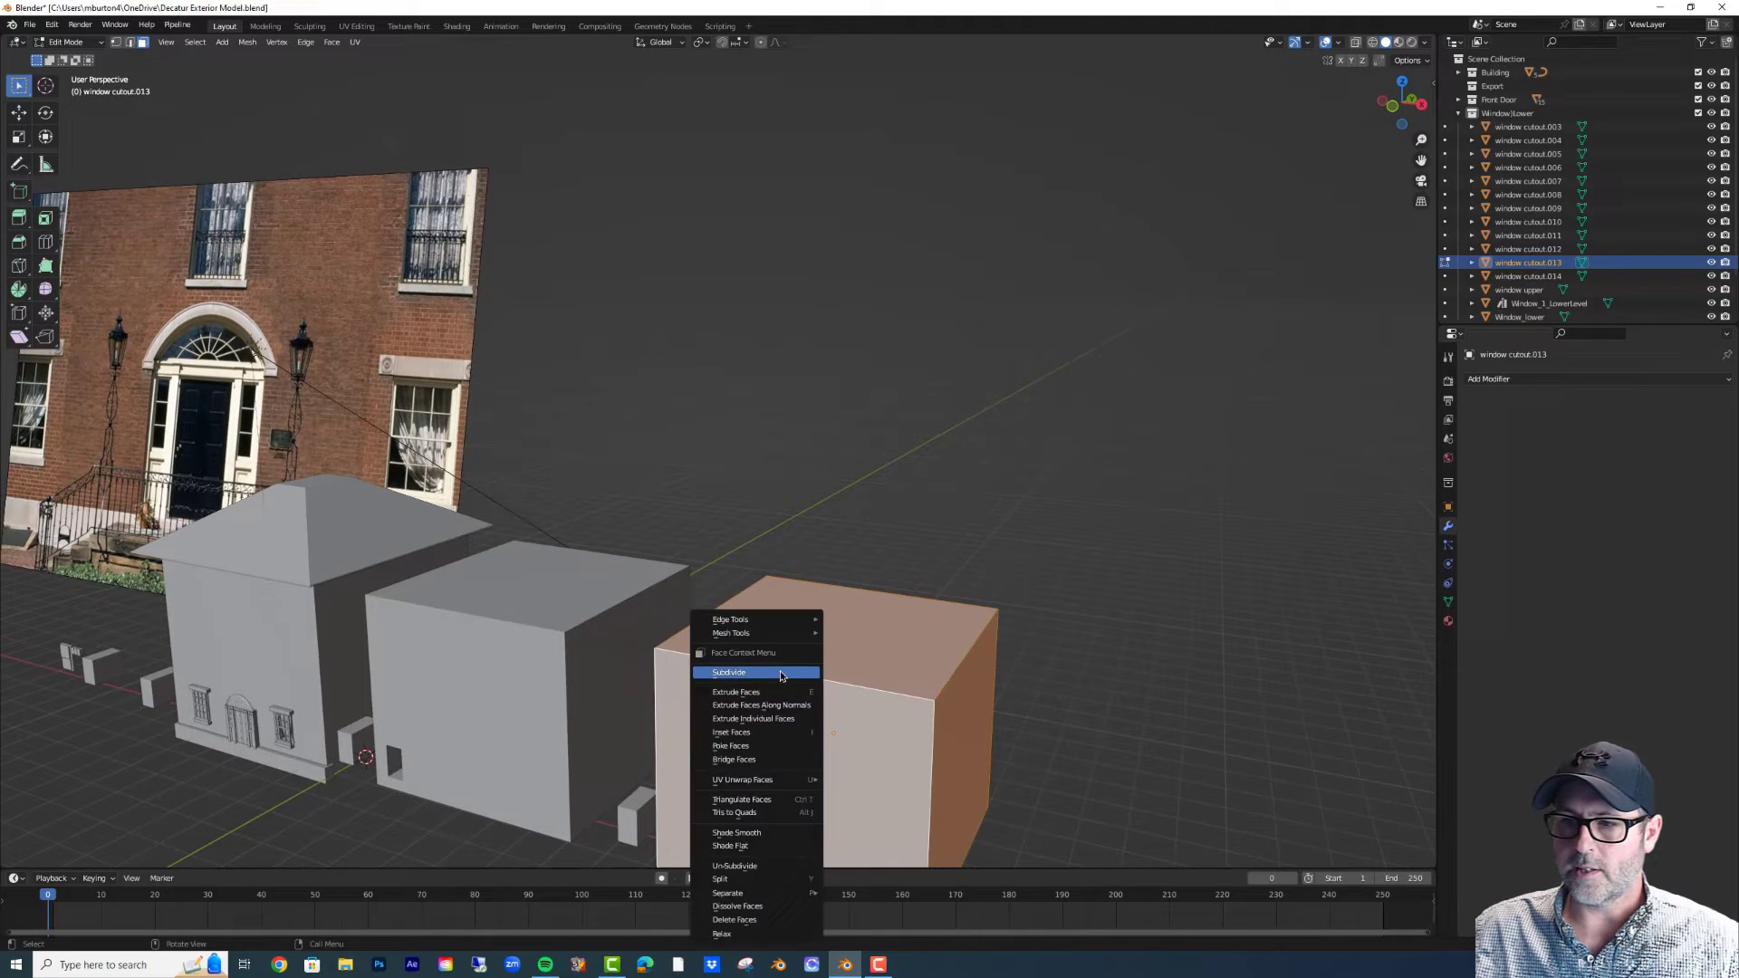
pyautogui.click(729, 672)
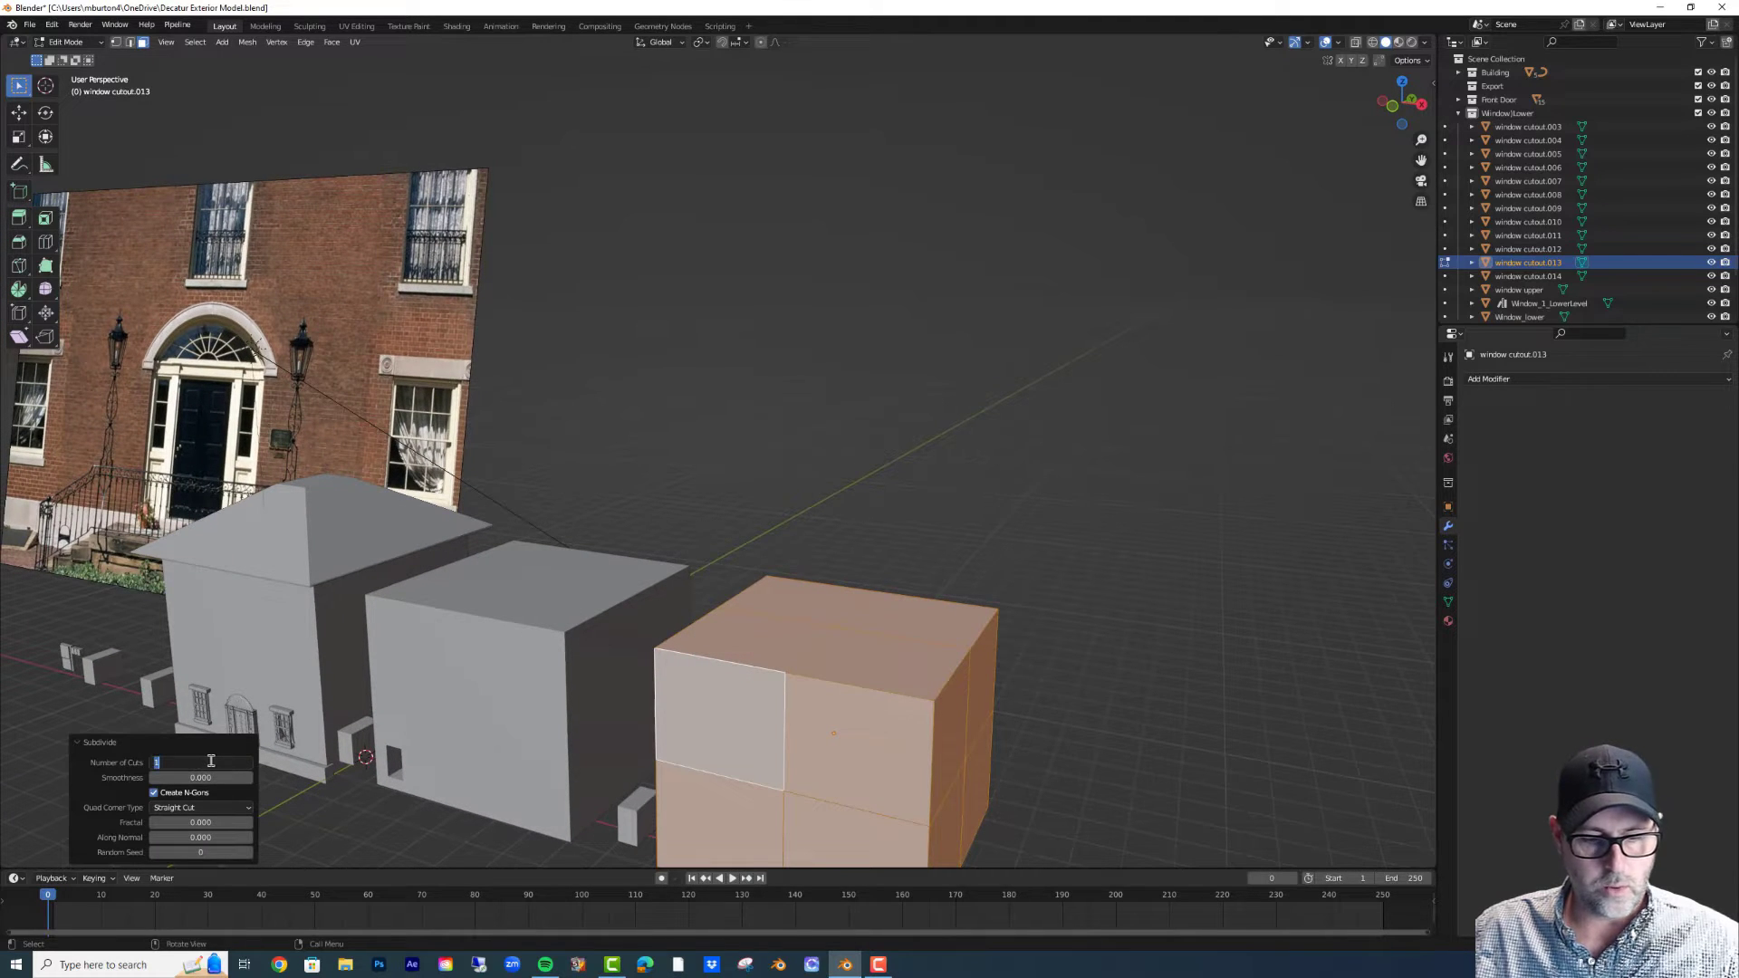
pyautogui.write('25')
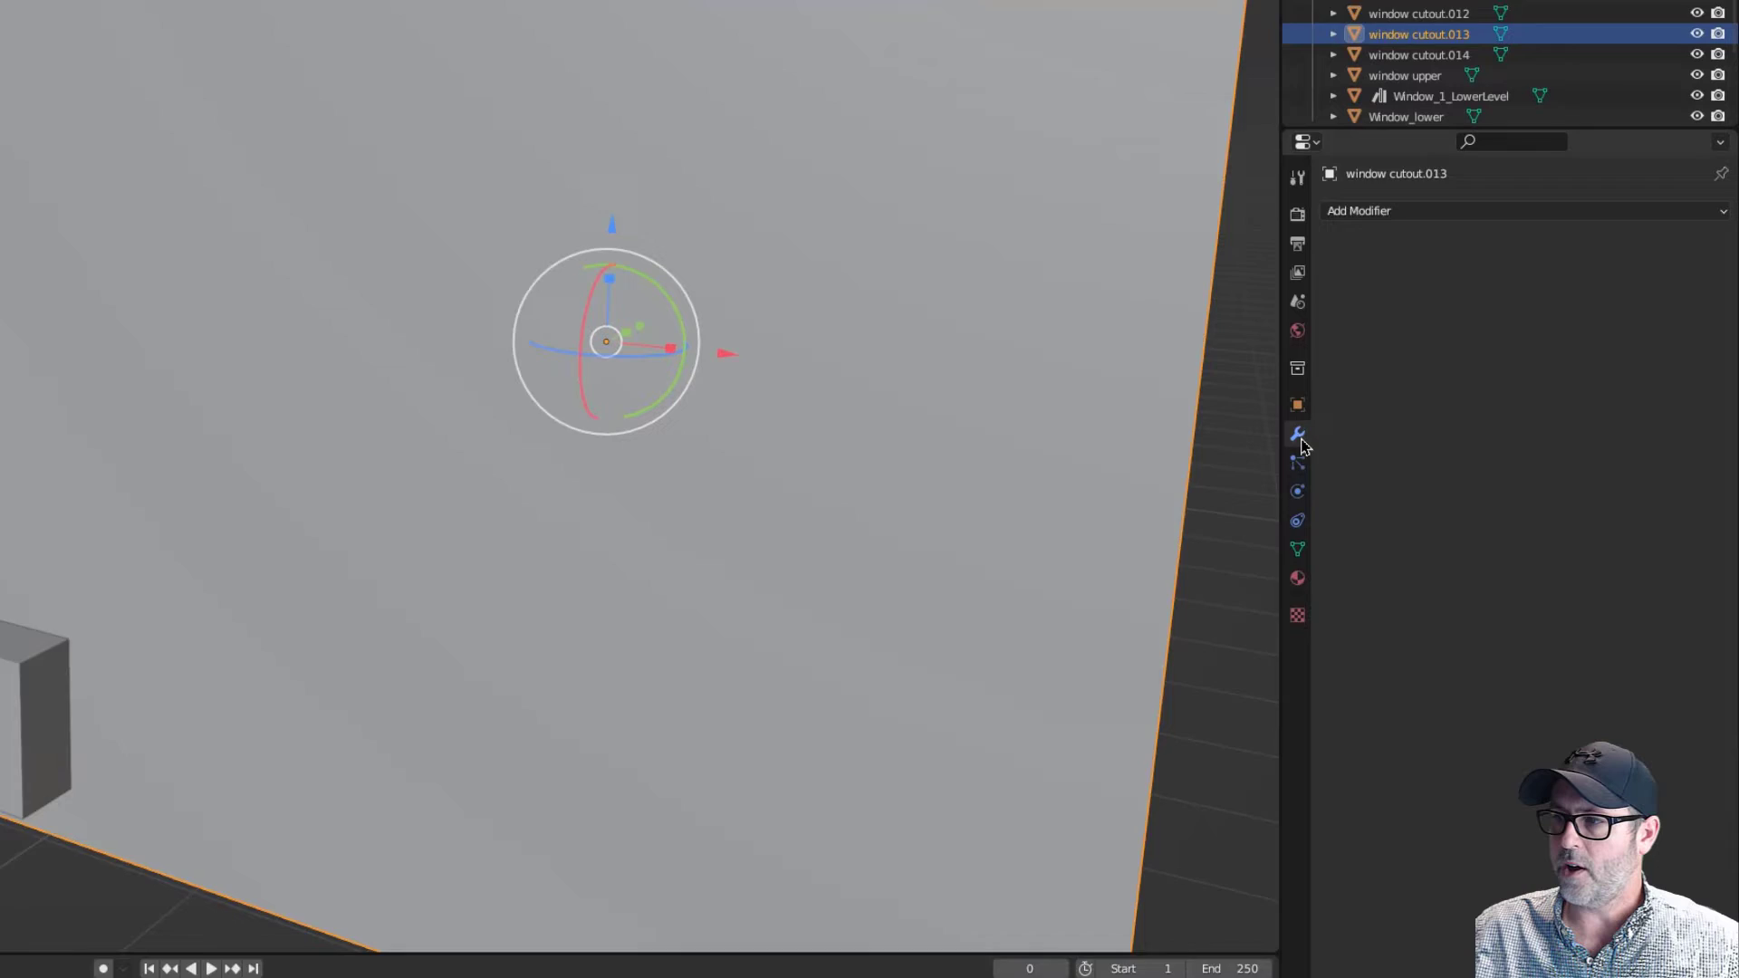
# - Add a Boolean Difference modifier using window cutout.014 as the cutter, Exact solver
pyautogui.click(1358, 211)
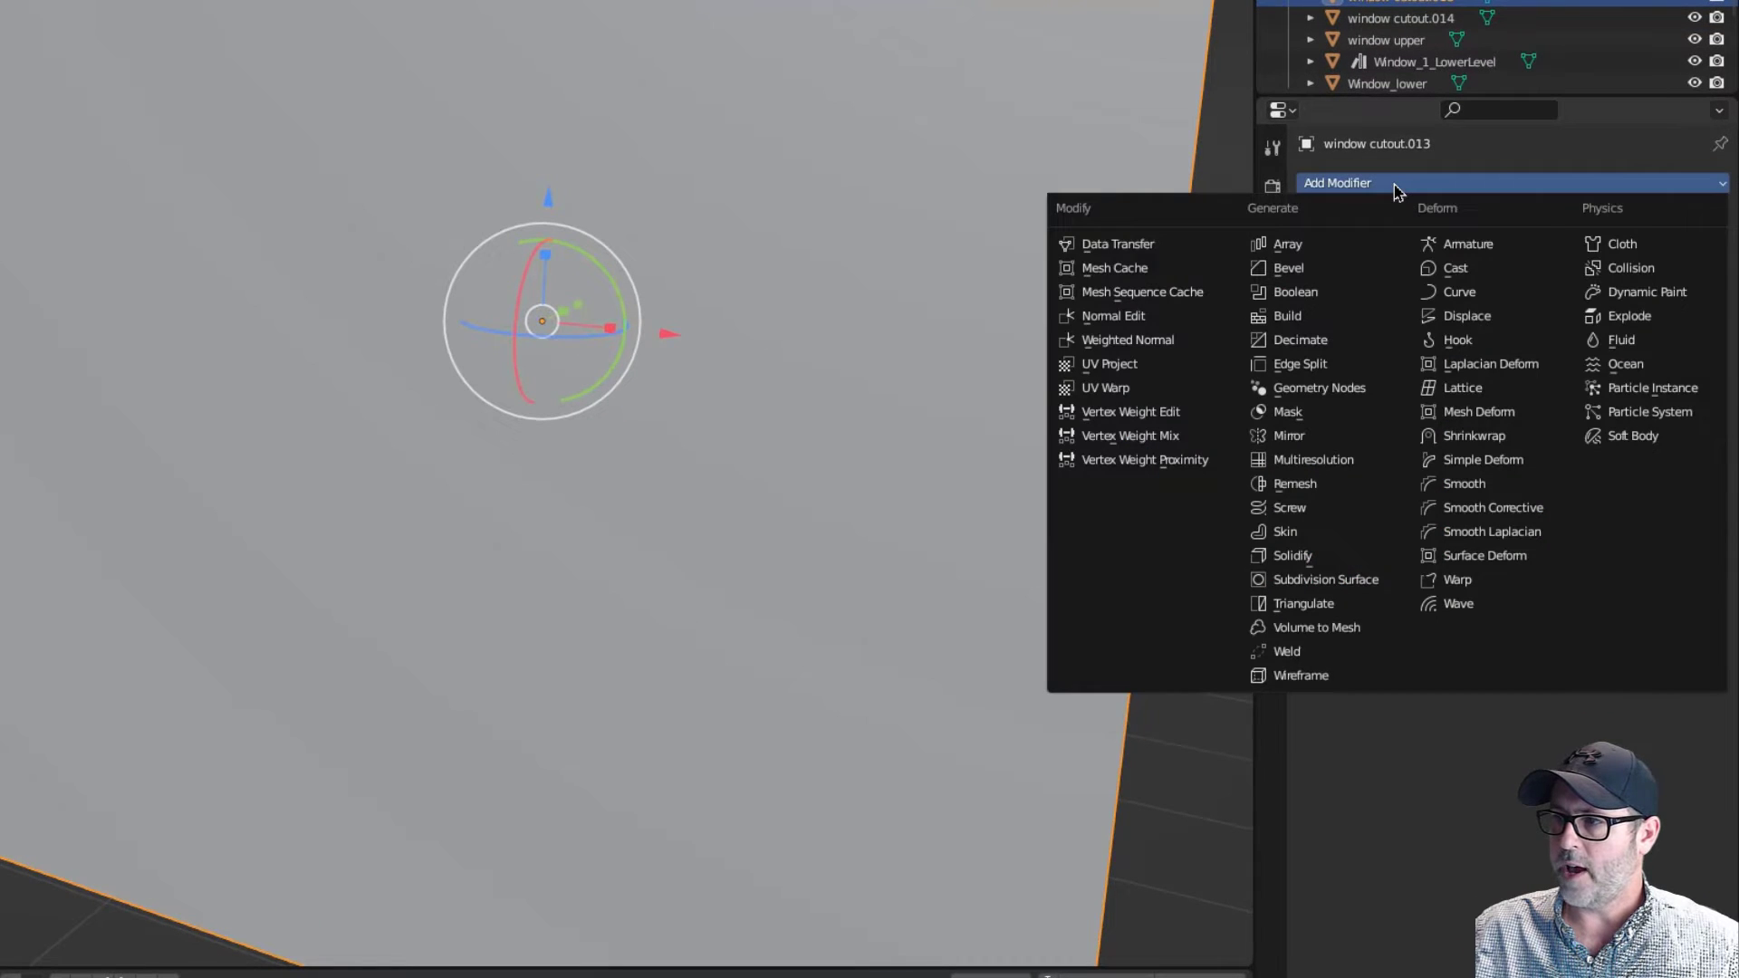
pyautogui.click(1294, 291)
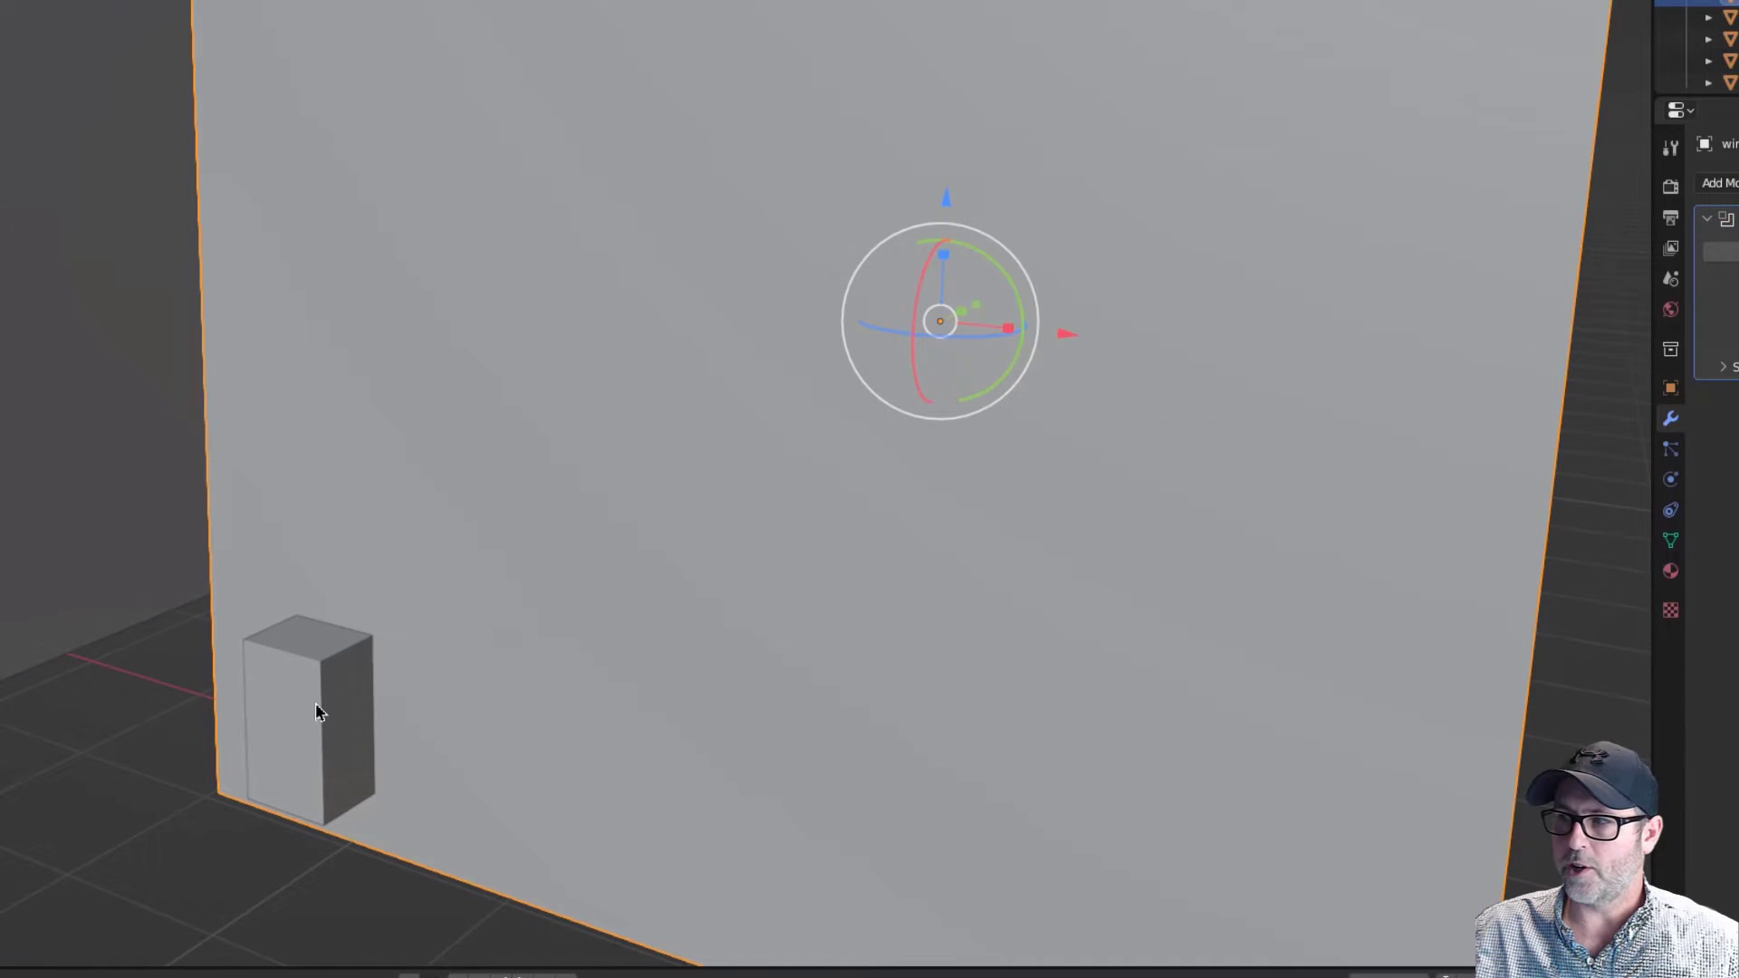
pyautogui.click(1665, 219)
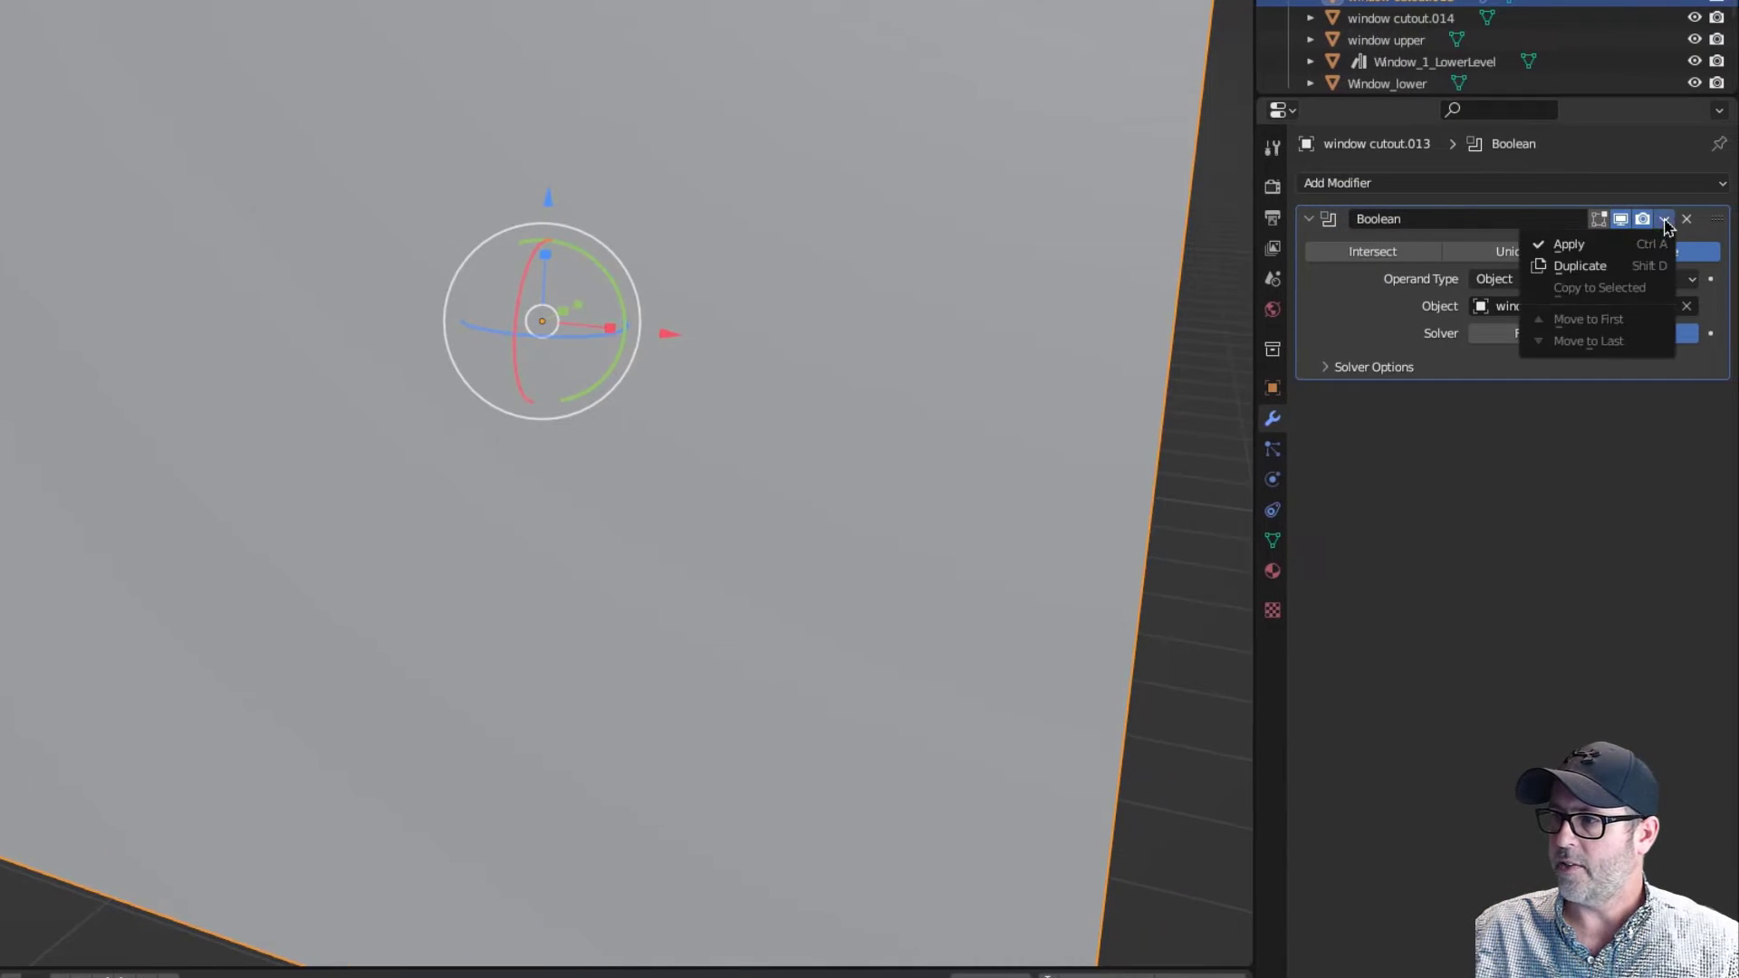
pyautogui.click(1568, 244)
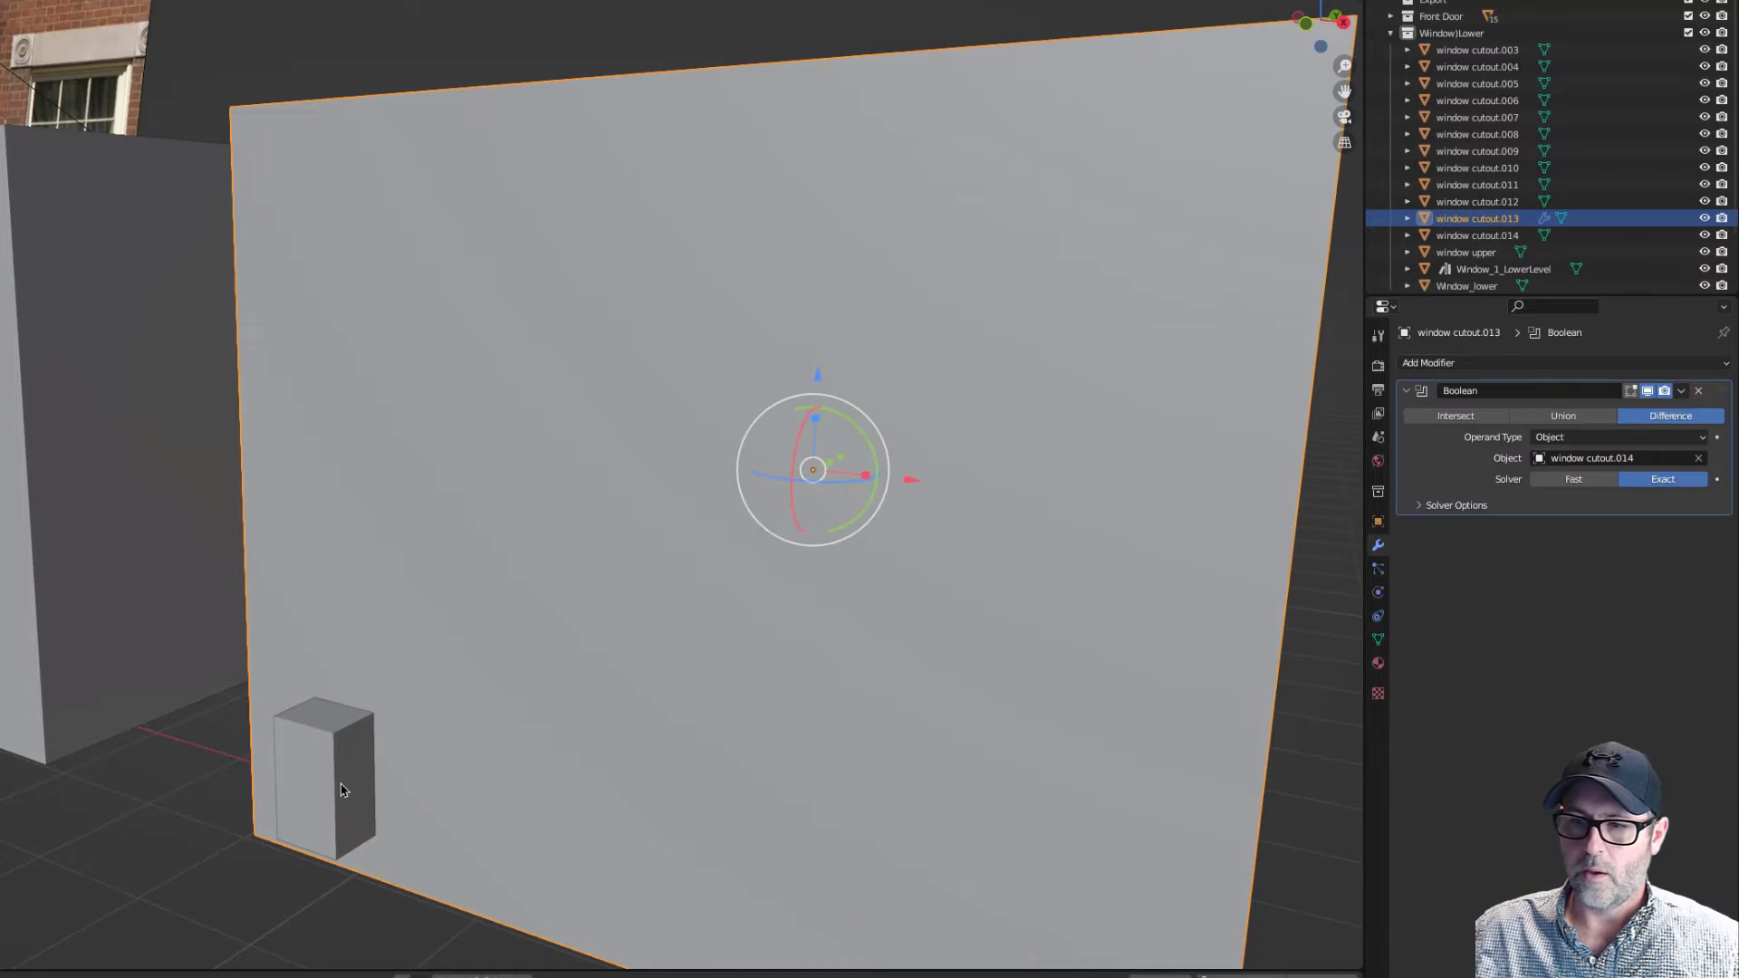
# - Select both boxes, delete the Boolean modifier, and call up Bool Tool
pyautogui.click(1477, 235)
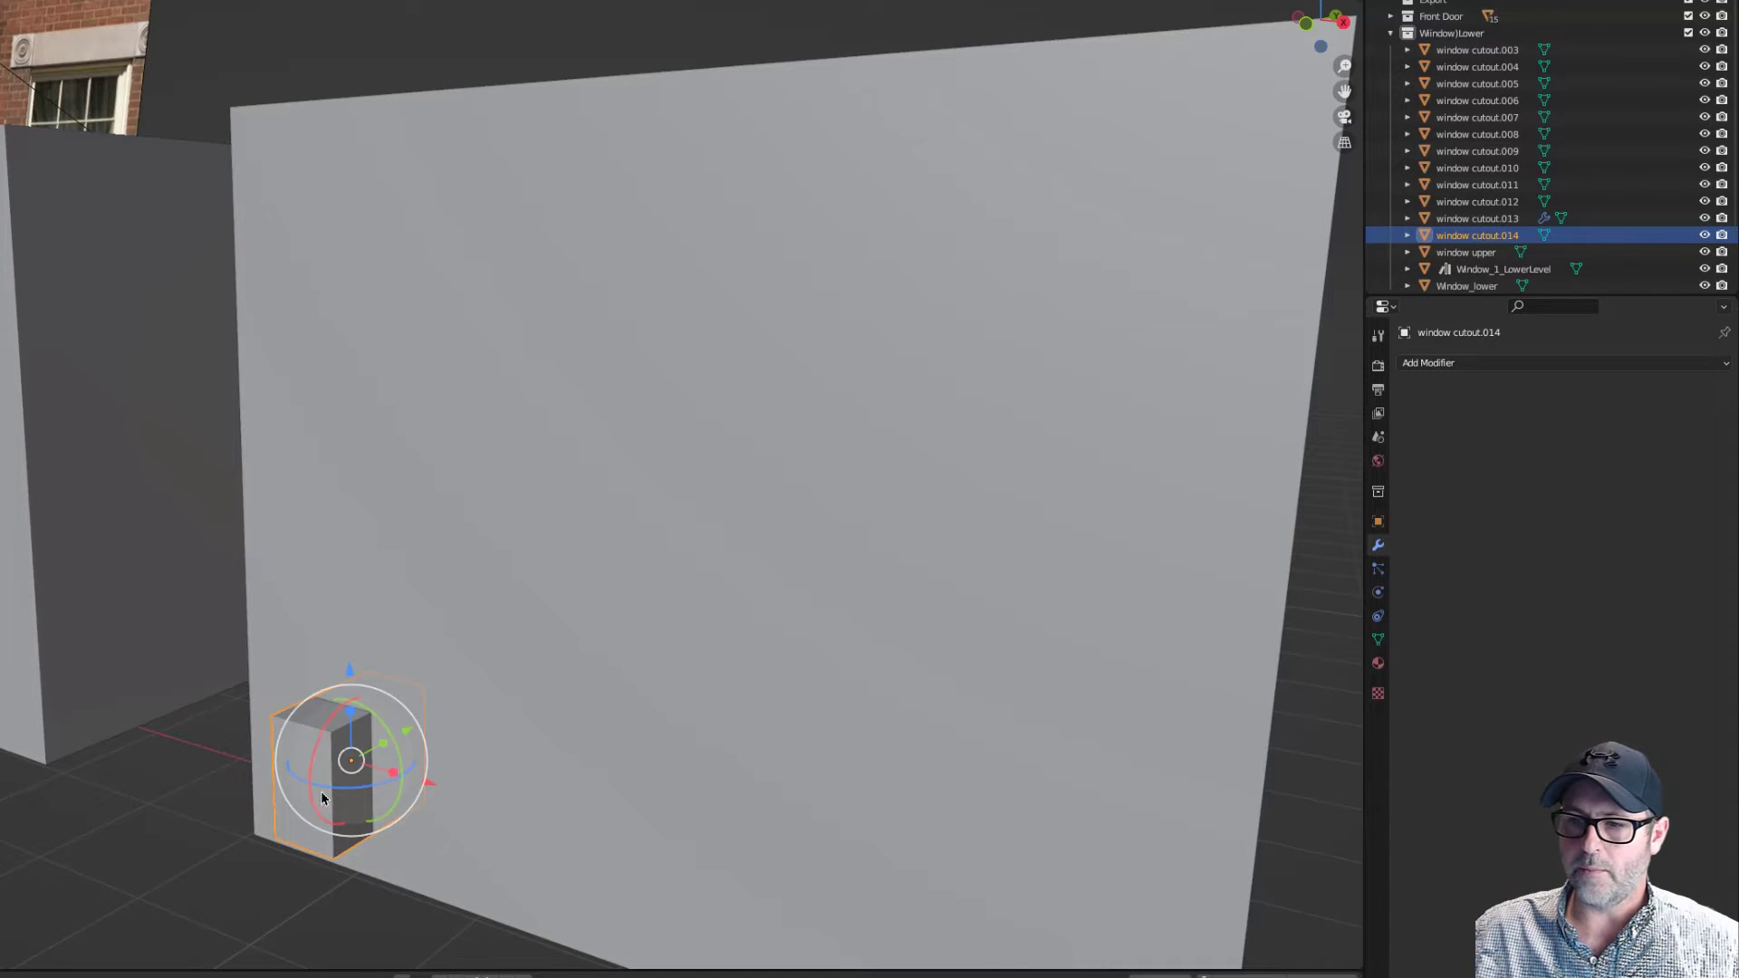
pyautogui.moveTo(494, 718)
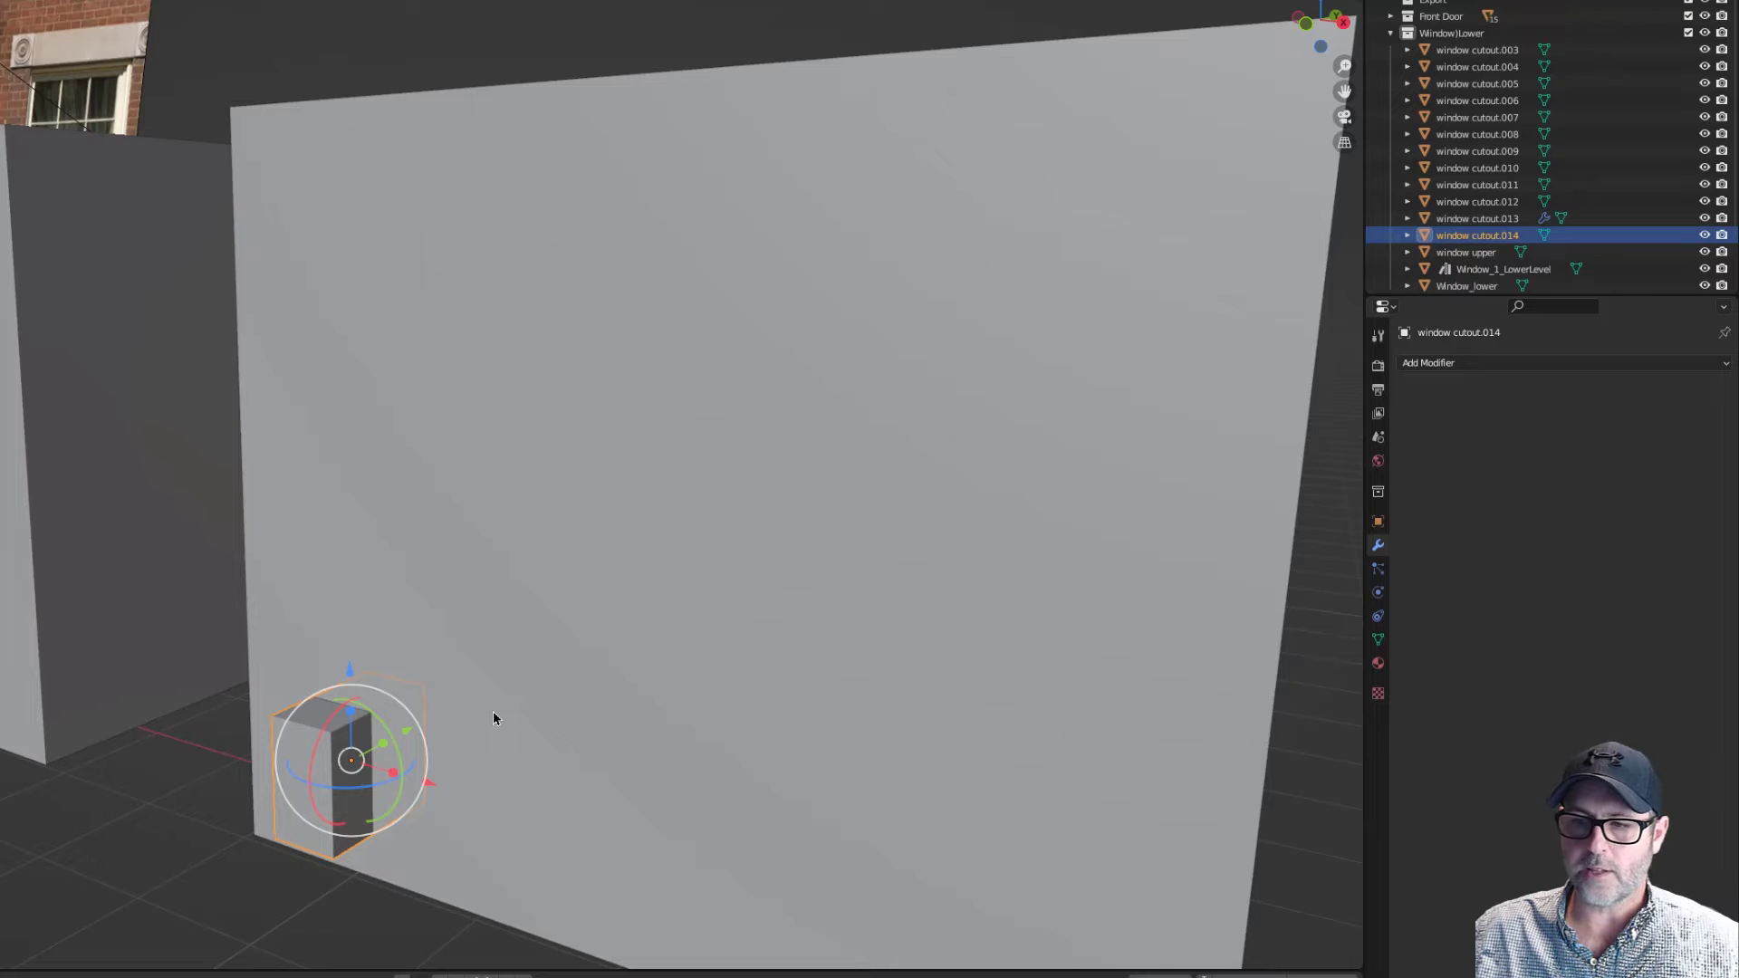
pyautogui.click(1476, 217)
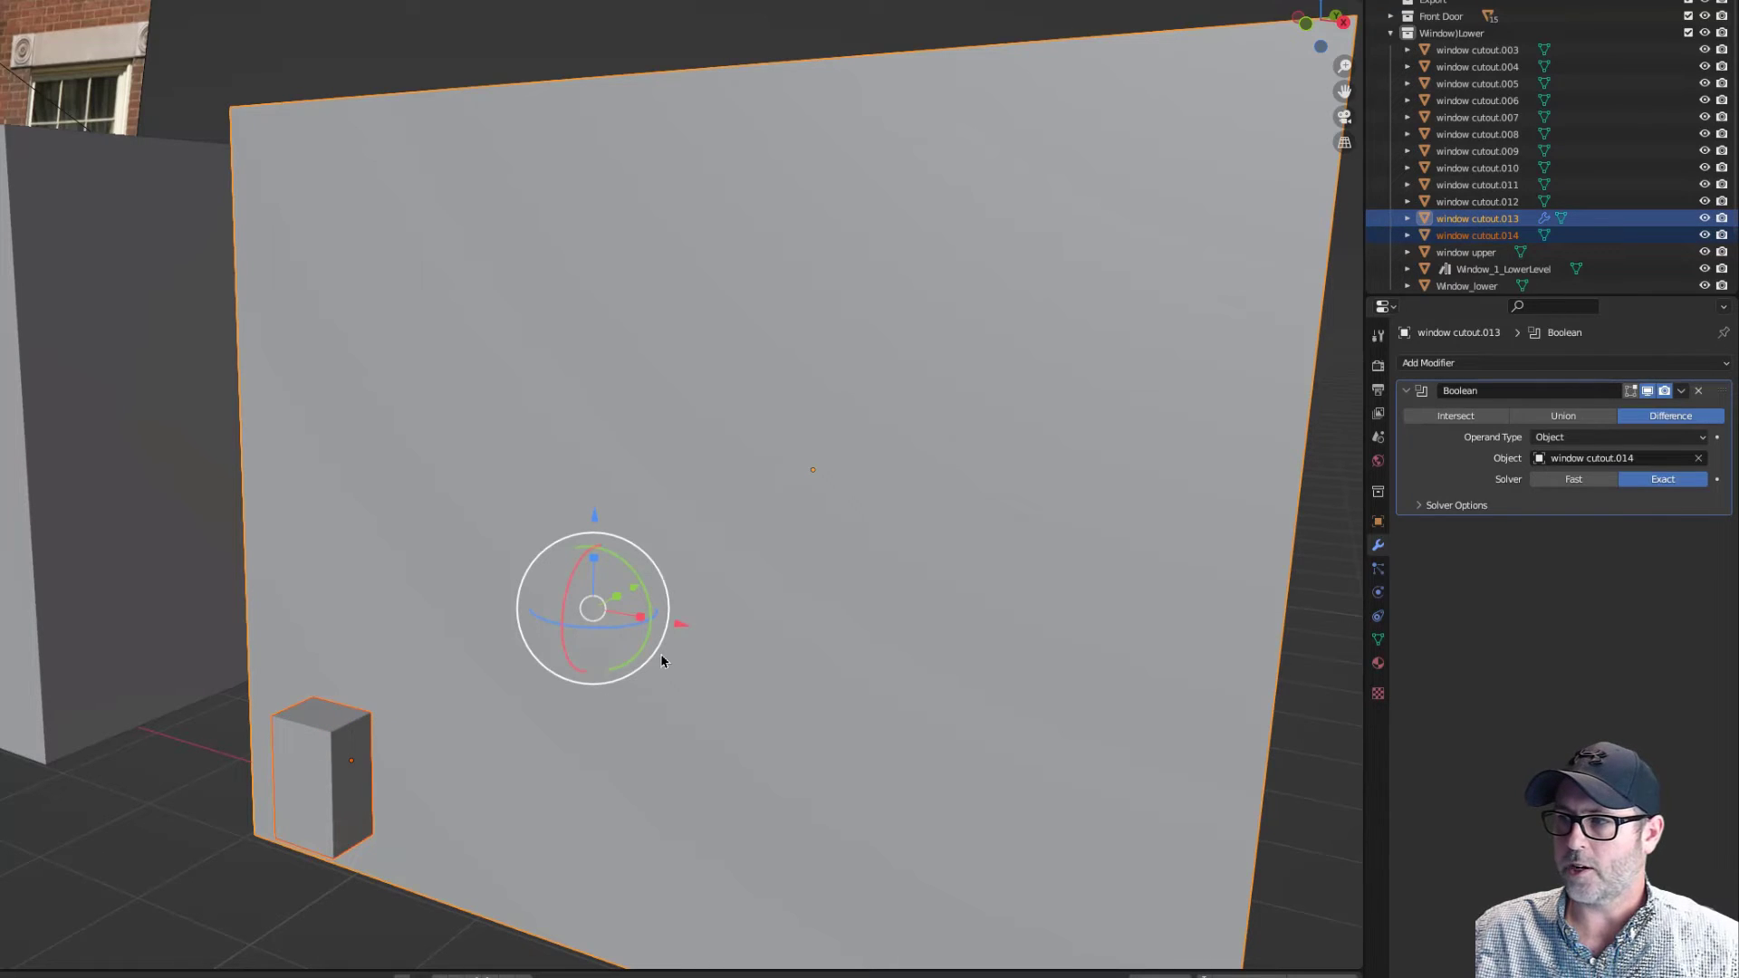
pyautogui.click(1698, 391)
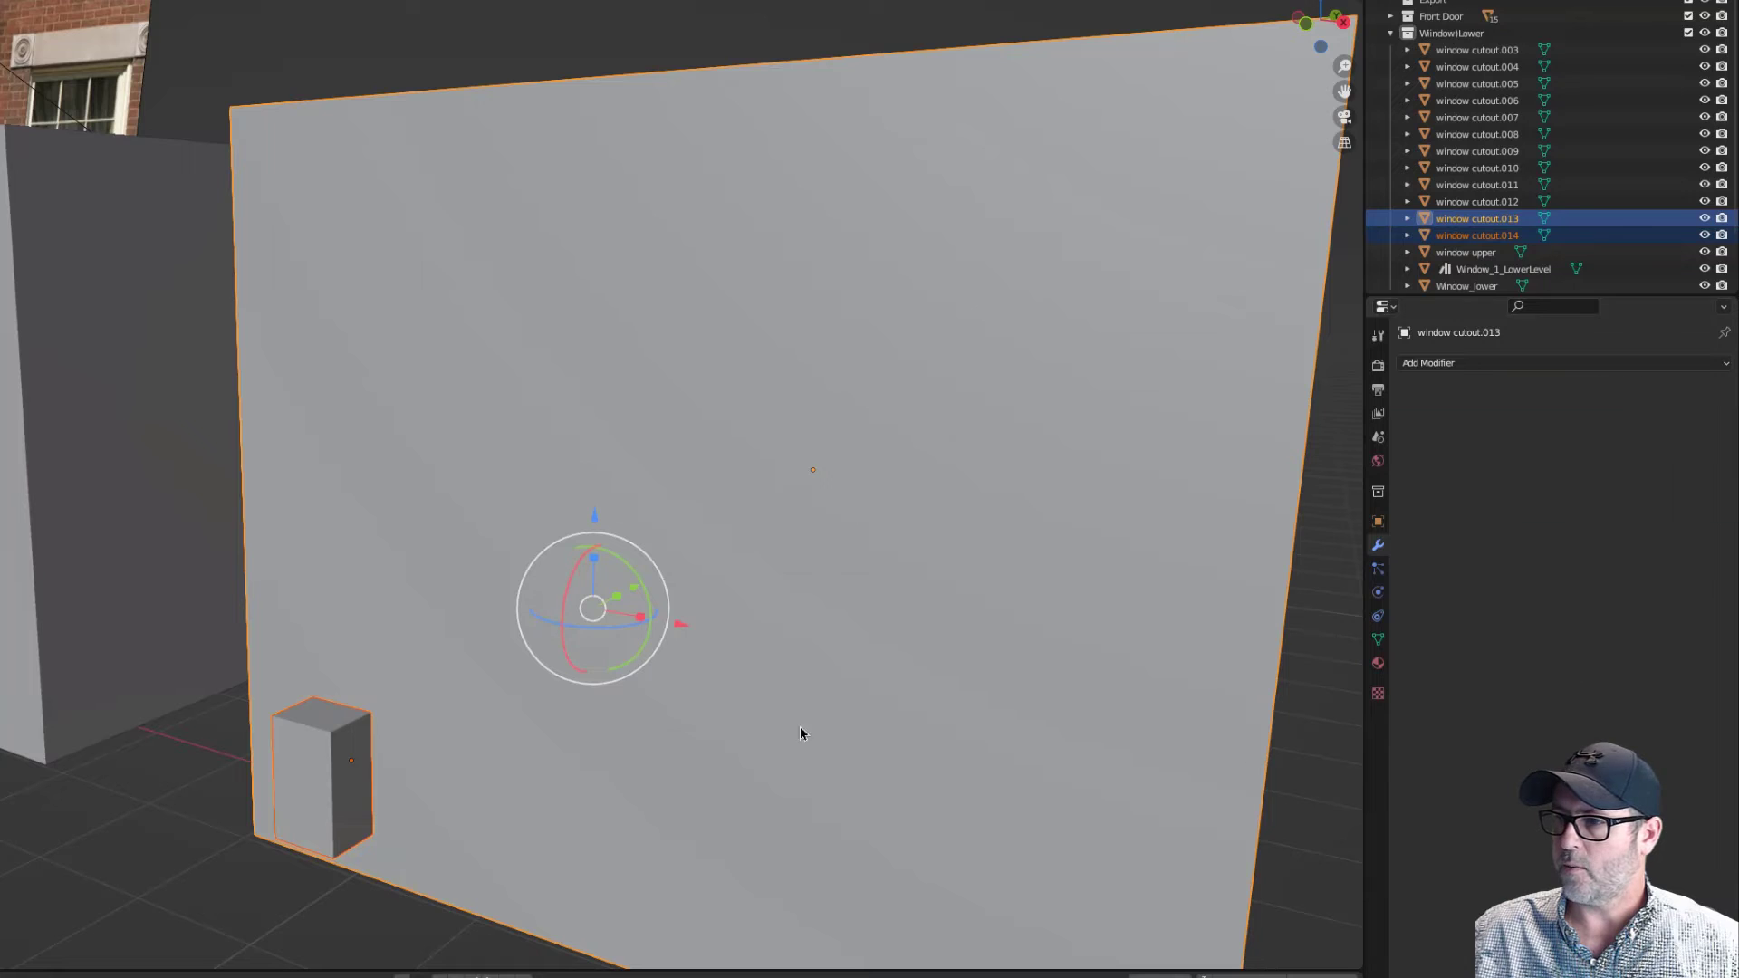
pyautogui.press('shift+b')
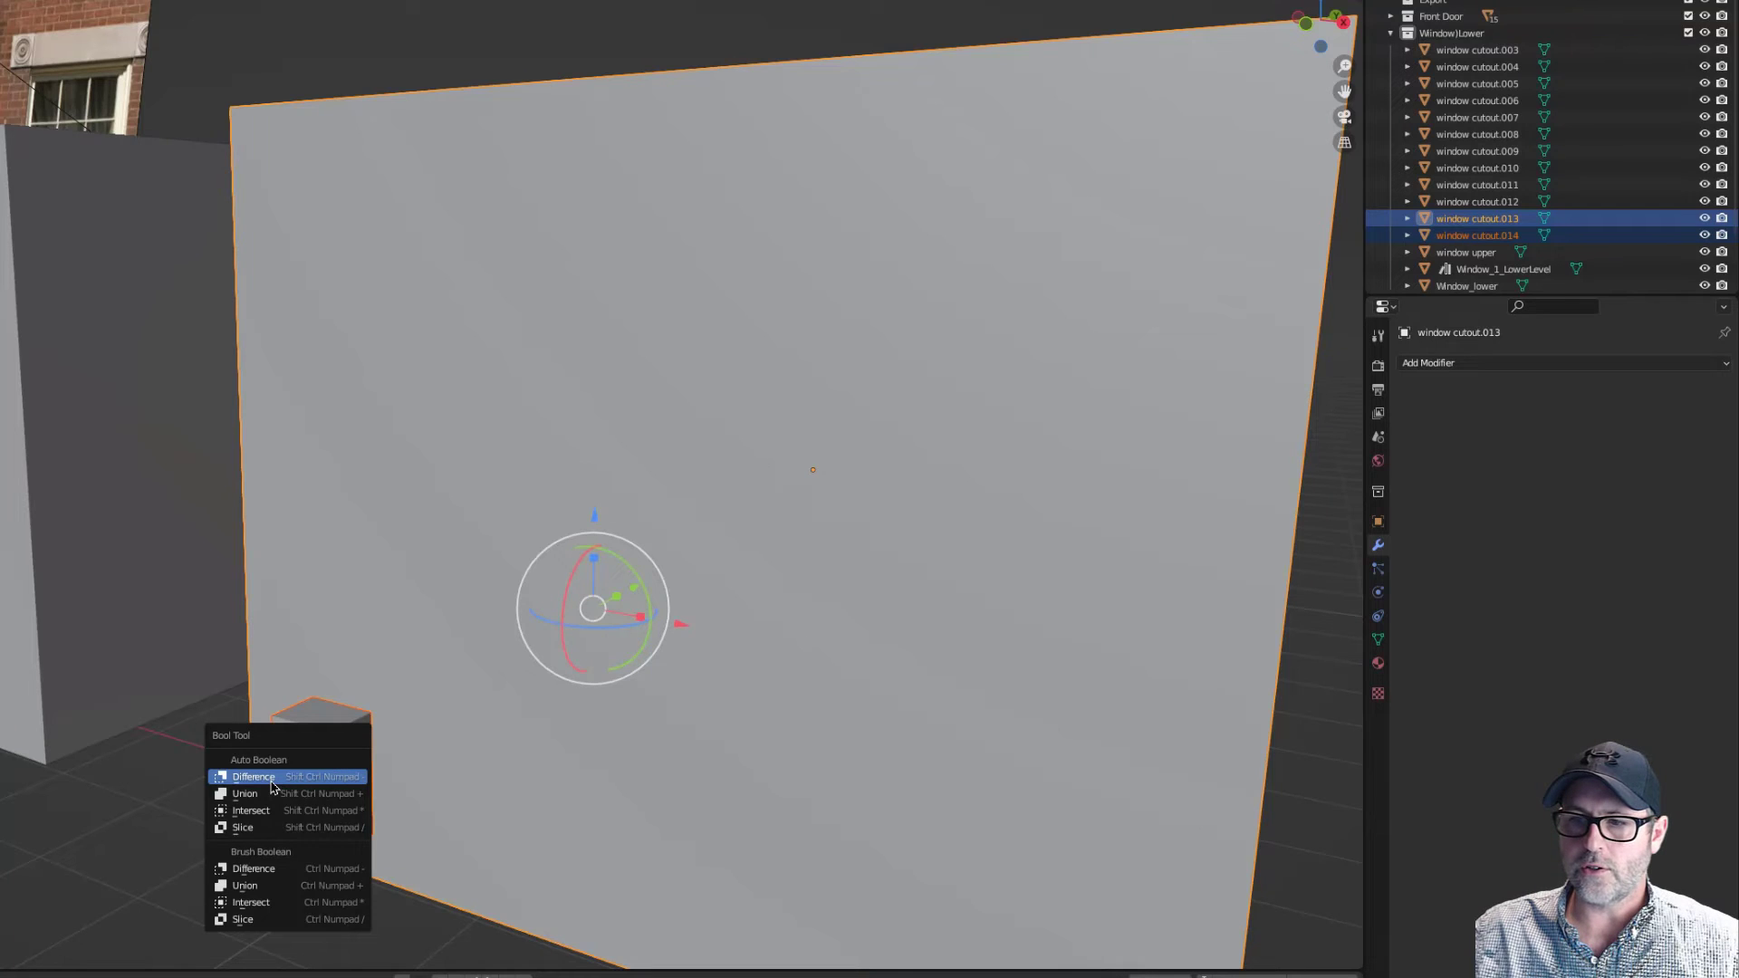
pyautogui.click(252, 776)
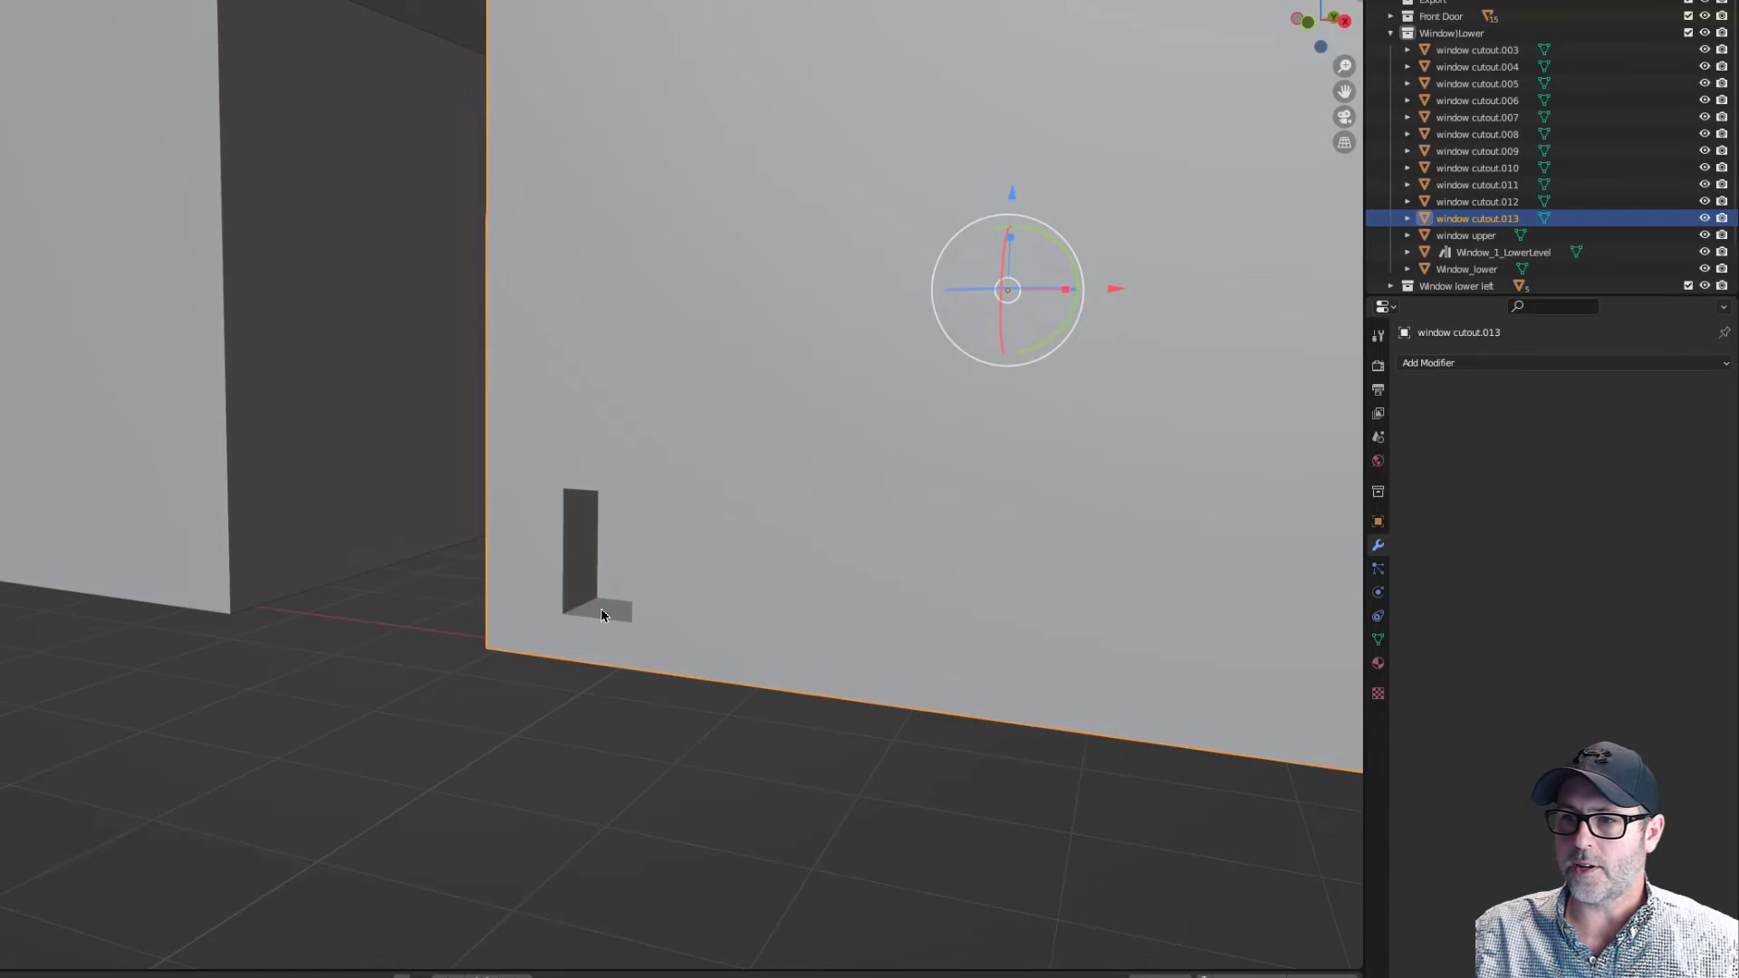
pyautogui.moveTo(604, 608)
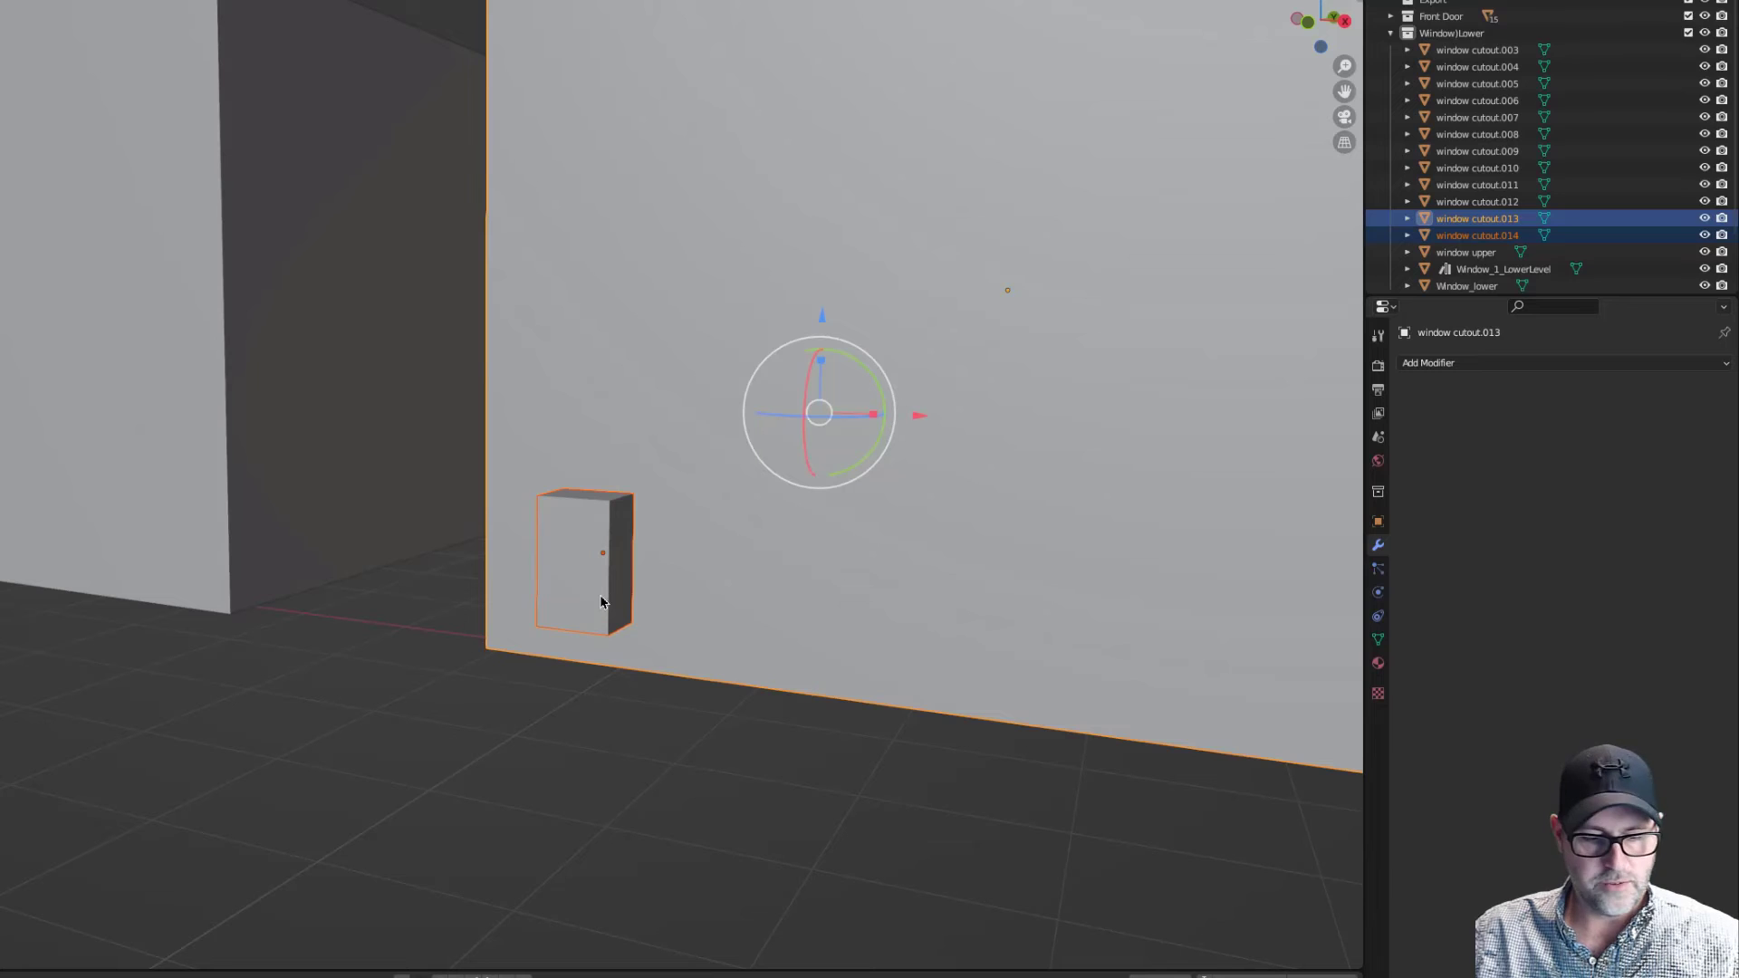
# - Apply a Bool Tool Brush Difference and select the wireframe cutter window cutout.014
pyautogui.click(599, 602)
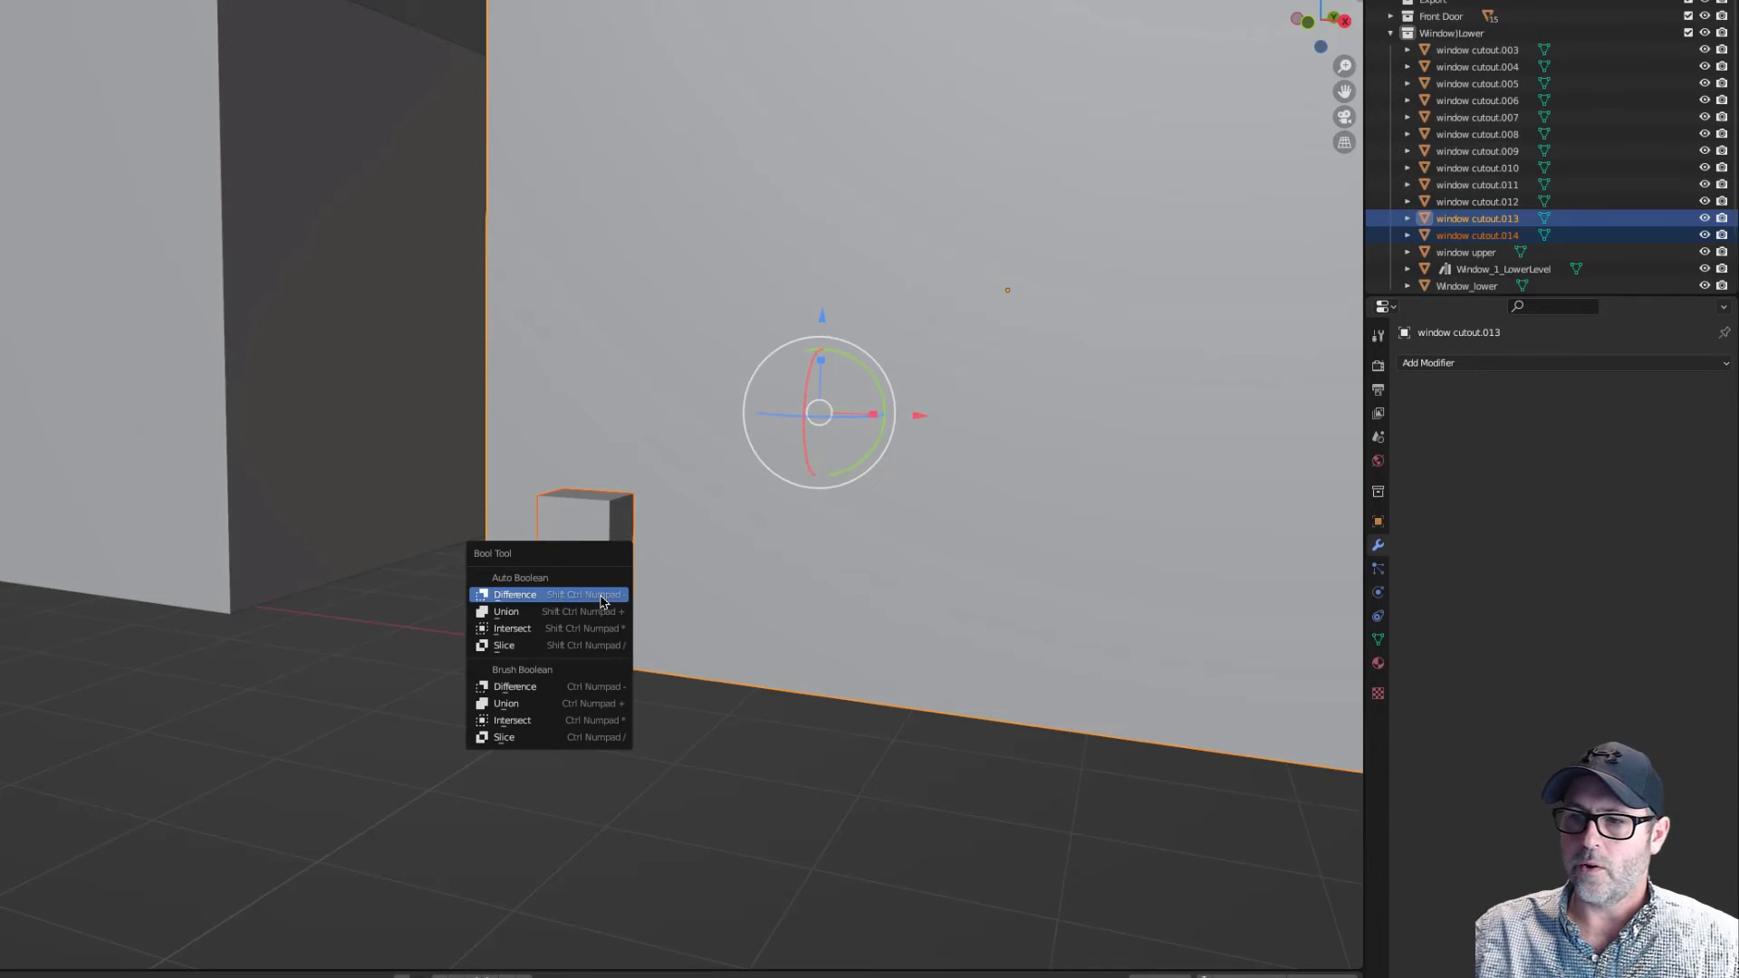
pyautogui.moveTo(559, 686)
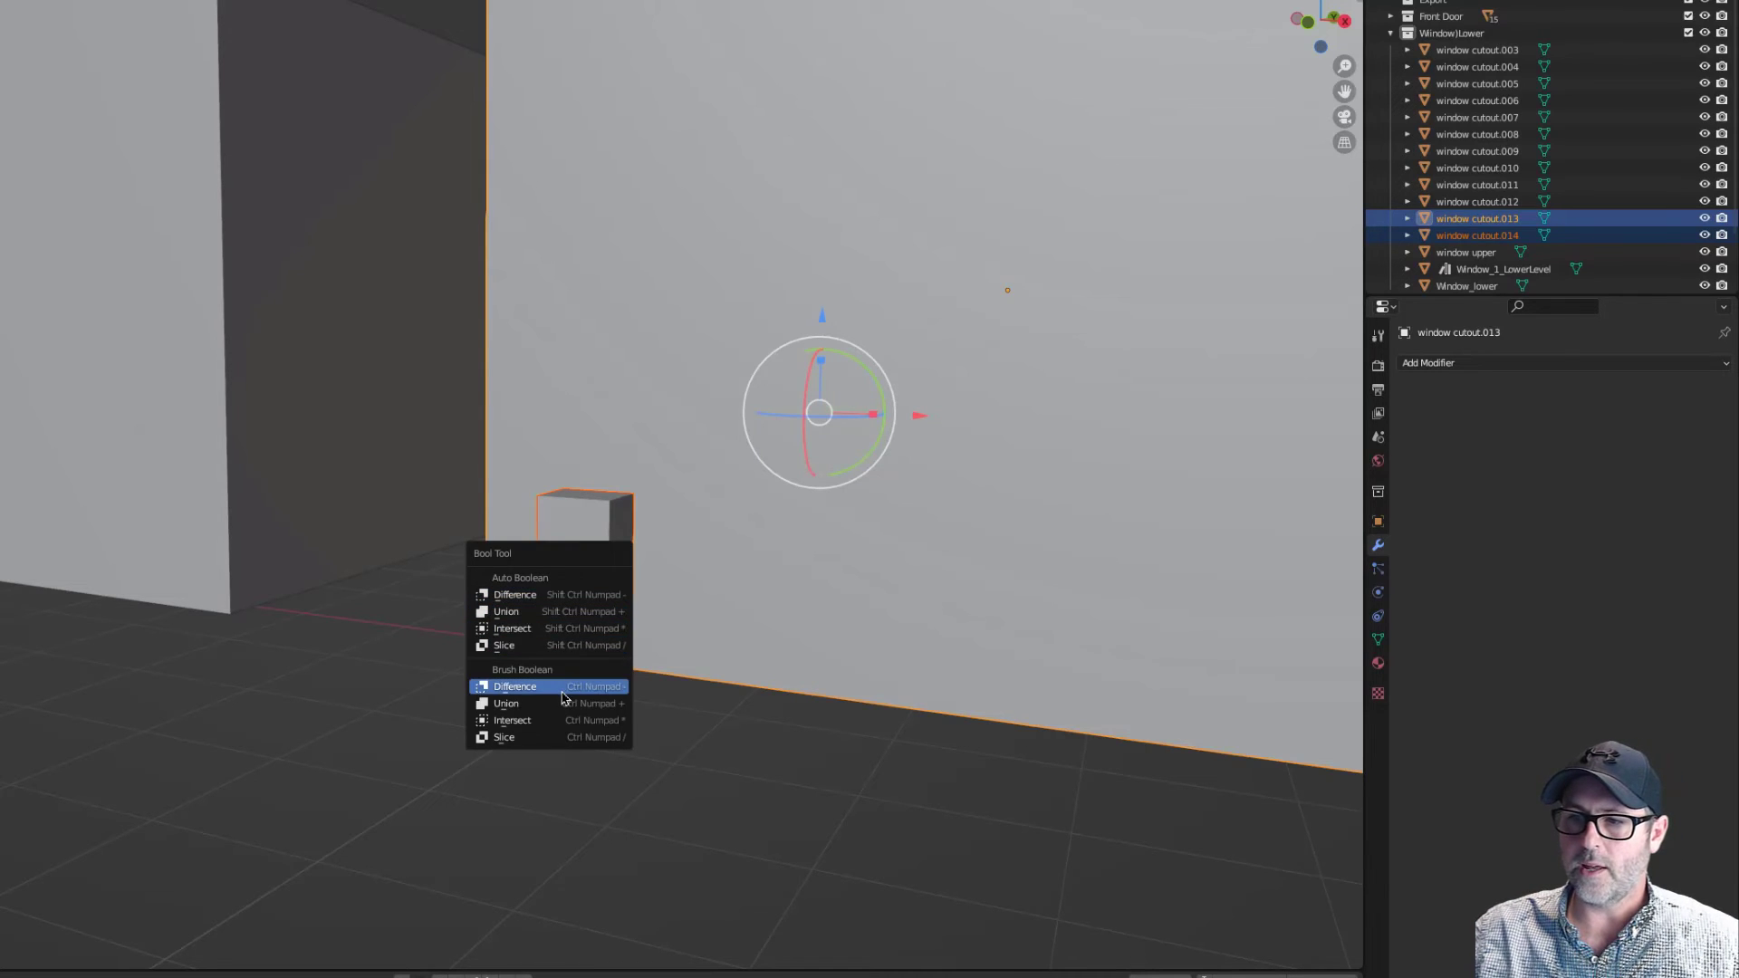
pyautogui.click(514, 685)
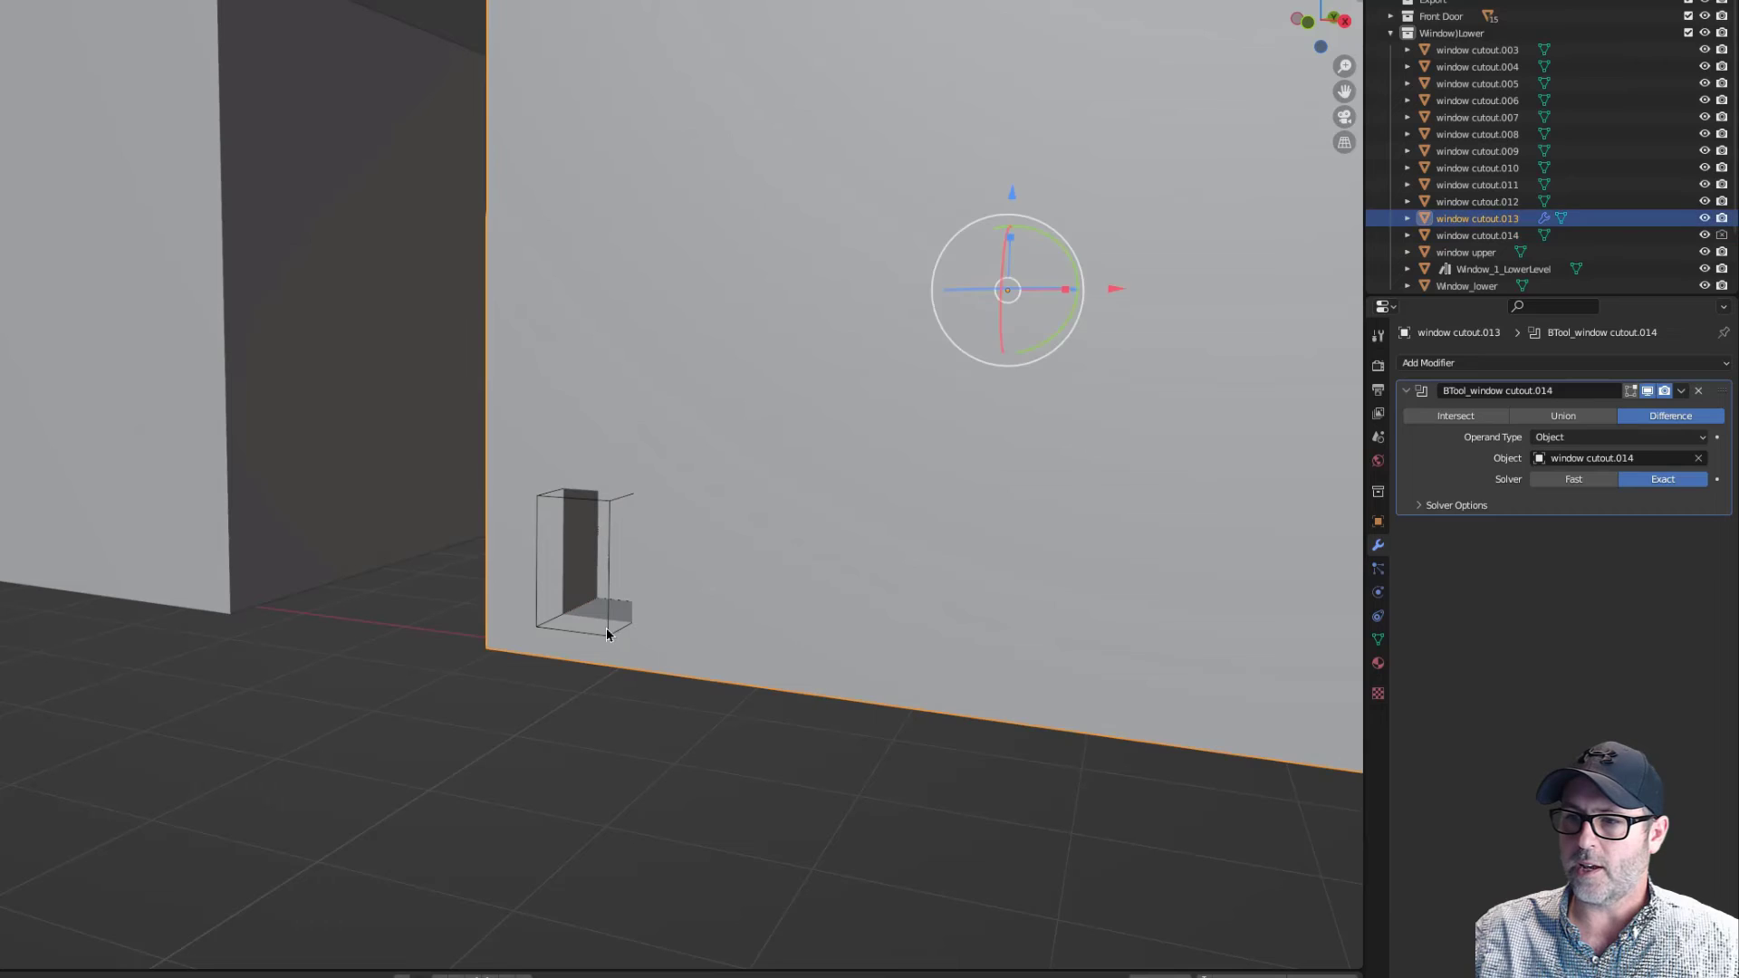
pyautogui.click(1477, 236)
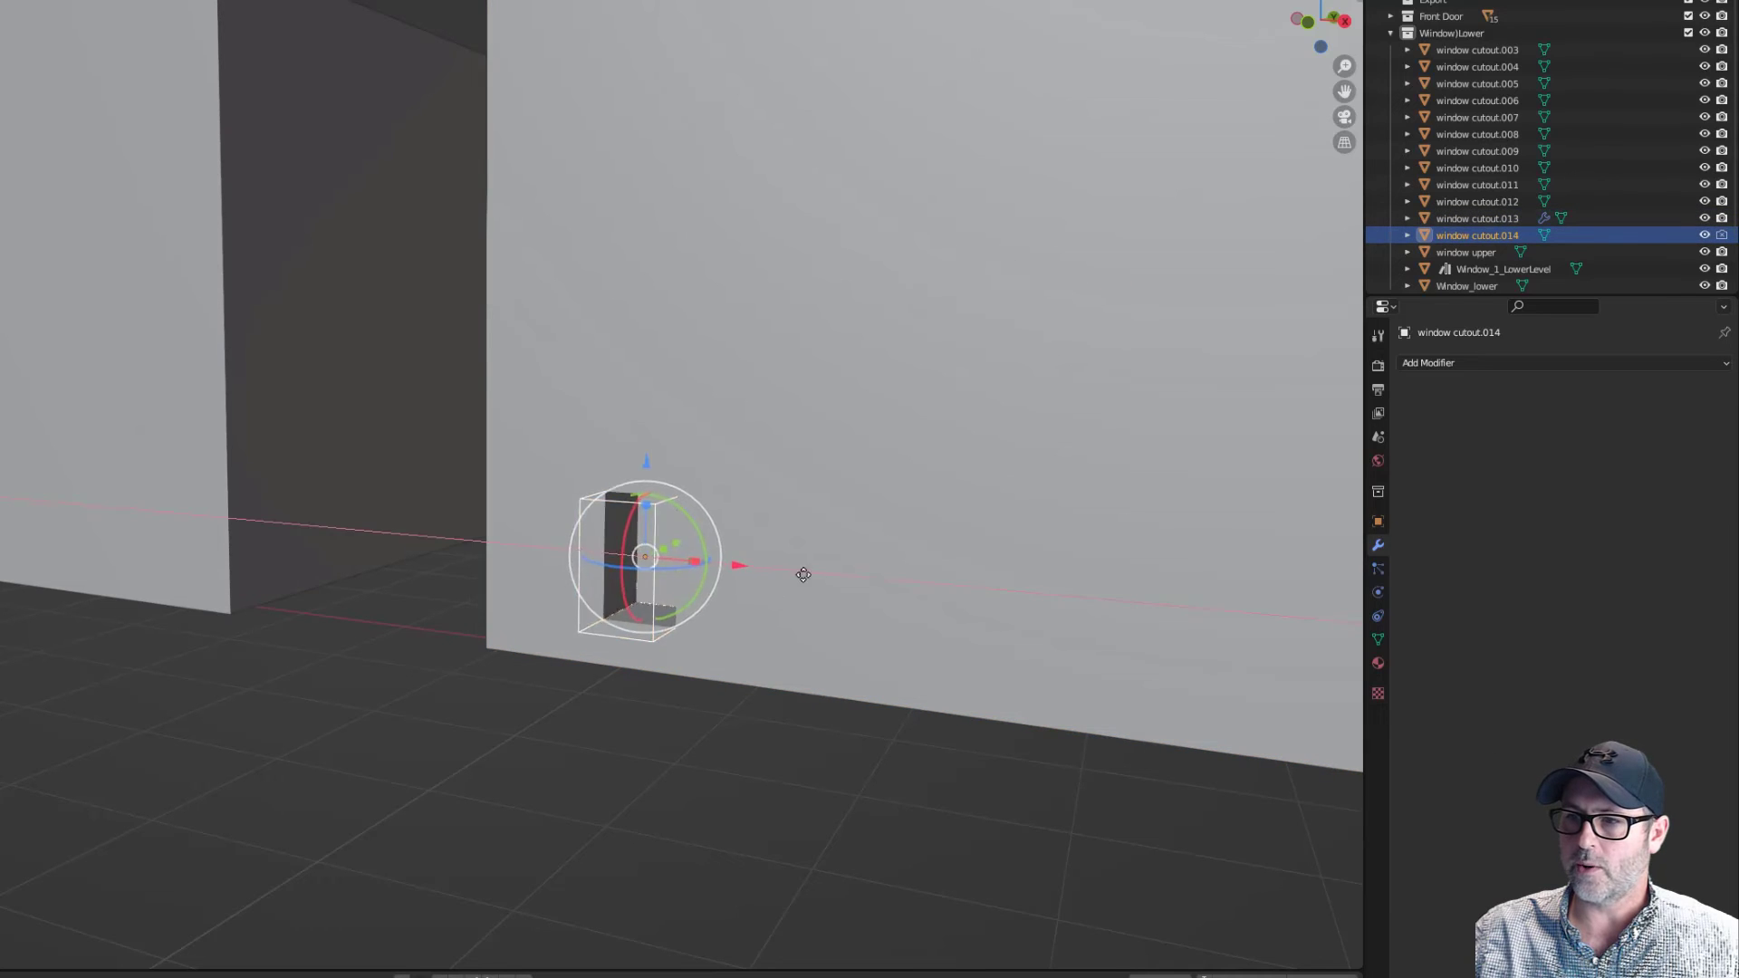